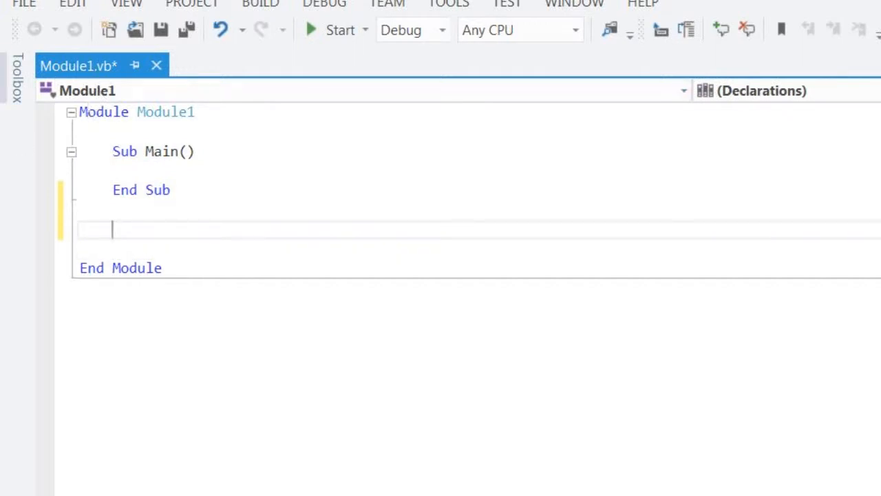
Add an empty Structure Person block to Module1 below Sub Main.
{"action": "key", "text": "Backspace"}
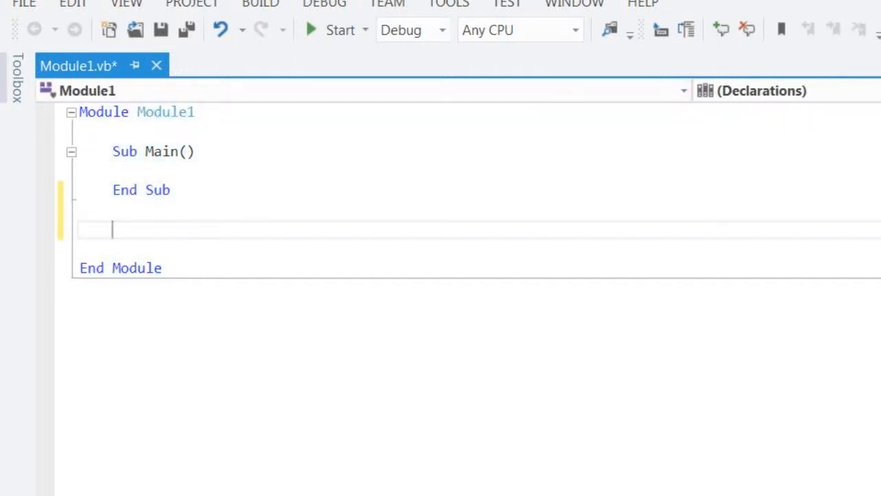
{"action": "type", "text": "Structure"}
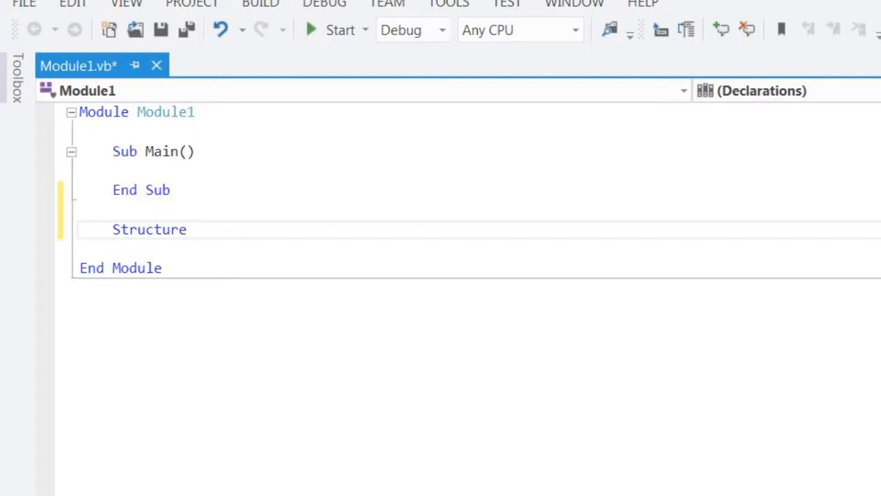
{"action": "type", "text": "Person"}
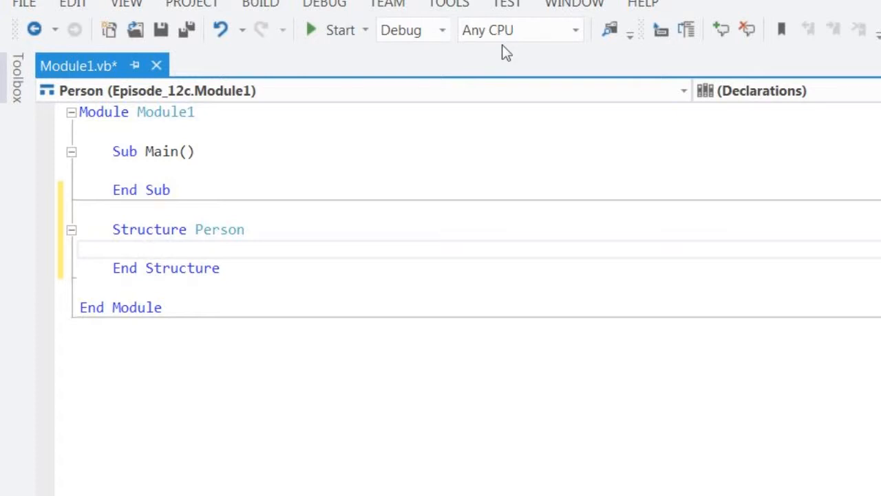
Declare a variable Bob As Person in Sub Main.
{"action": "type", "text": "Dim"}
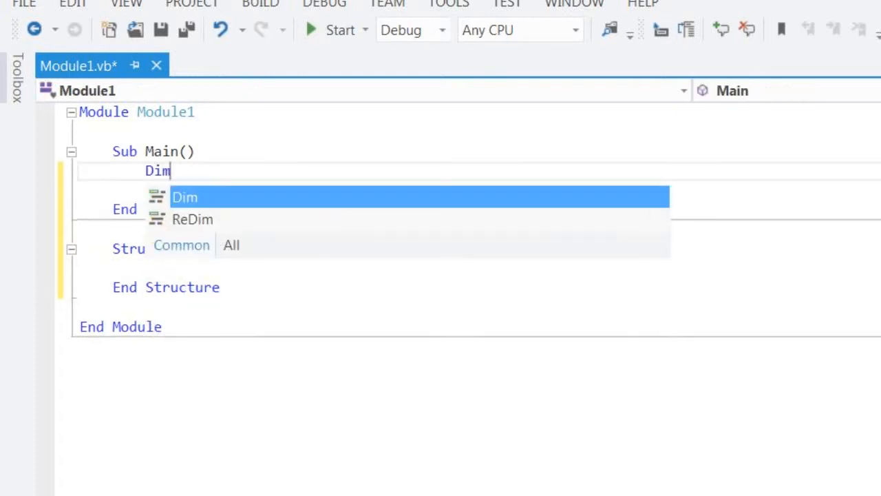
{"action": "type", "text": "Perso"}
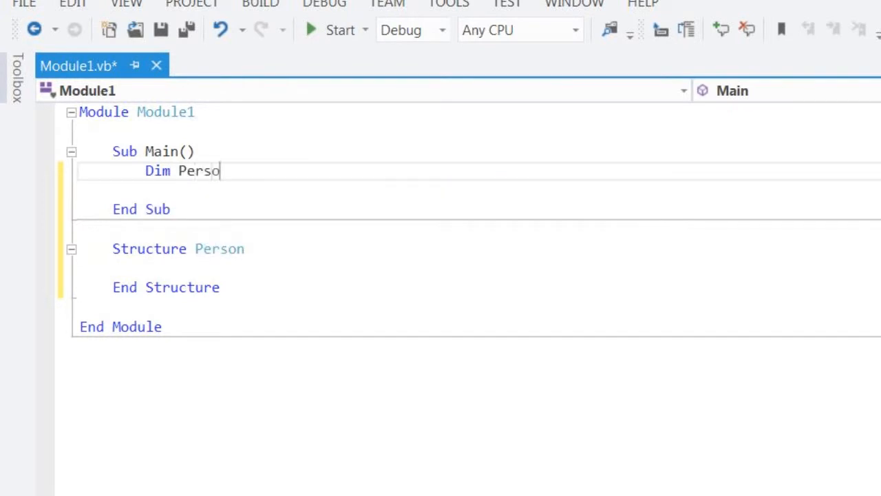
{"action": "type", "text": "n1 As Person"}
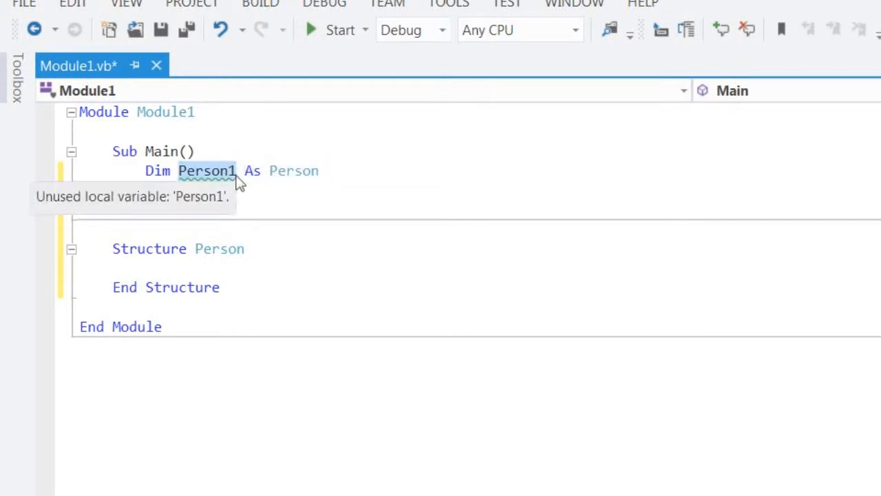
{"action": "type", "text": "Bob"}
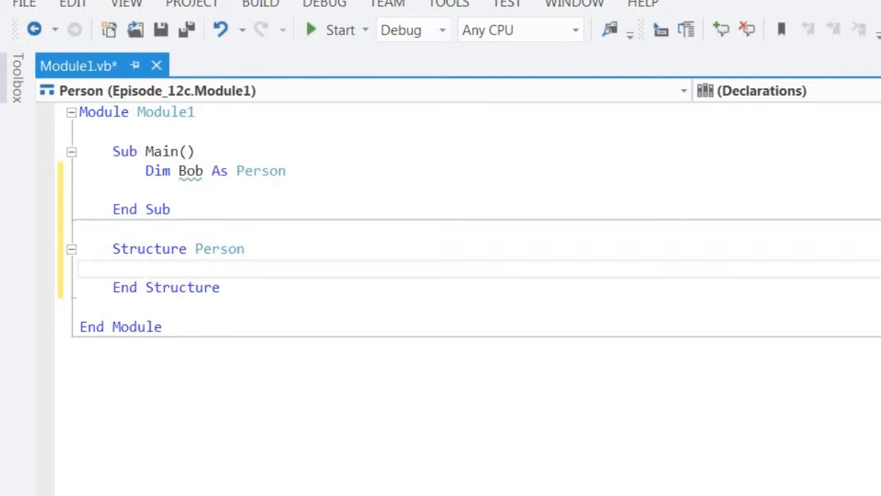
Add a Name As String field inside the Person structure.
{"action": "type", "text": "Dim Name As sti"}
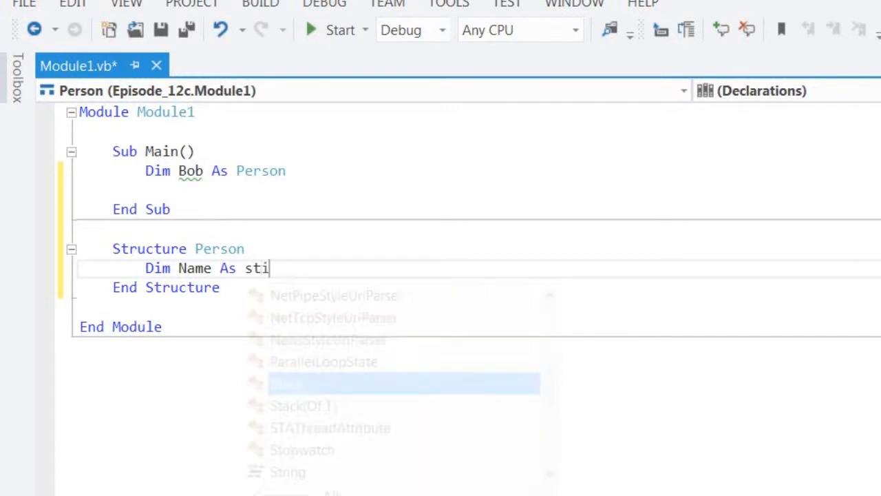
{"action": "key", "text": "Backspace"}
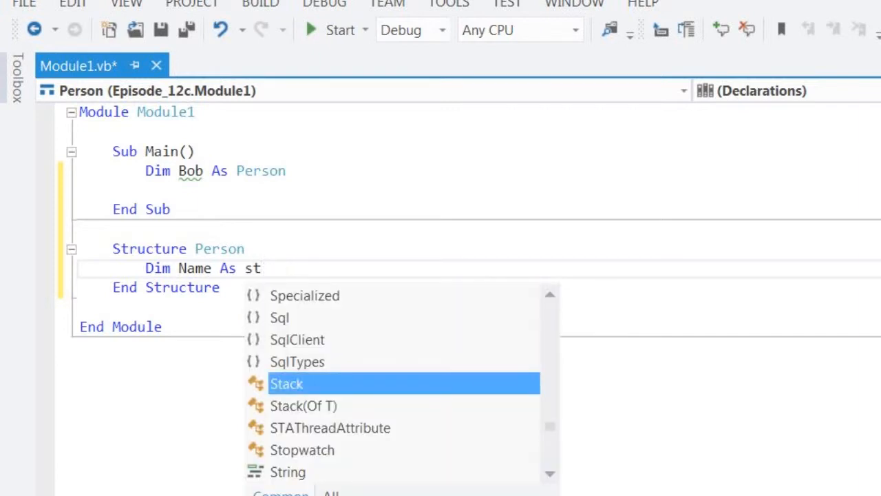
{"action": "type", "text": "String"}
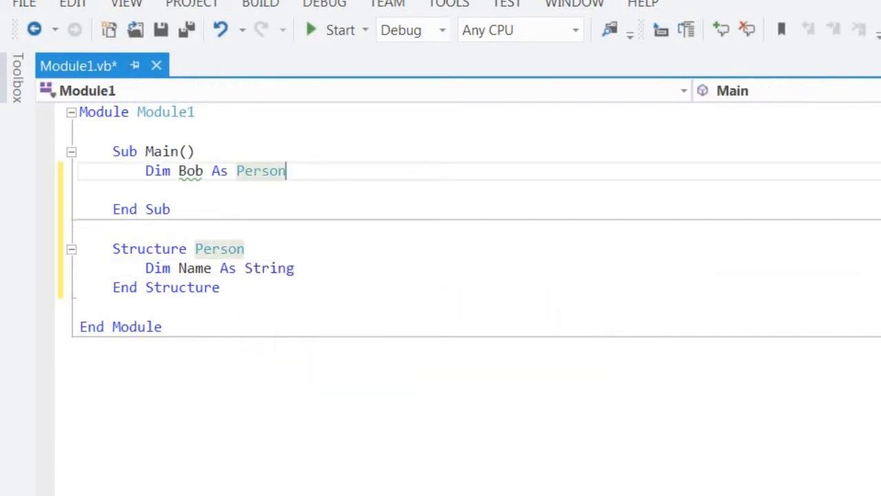
{"action": "key", "text": "enter"}
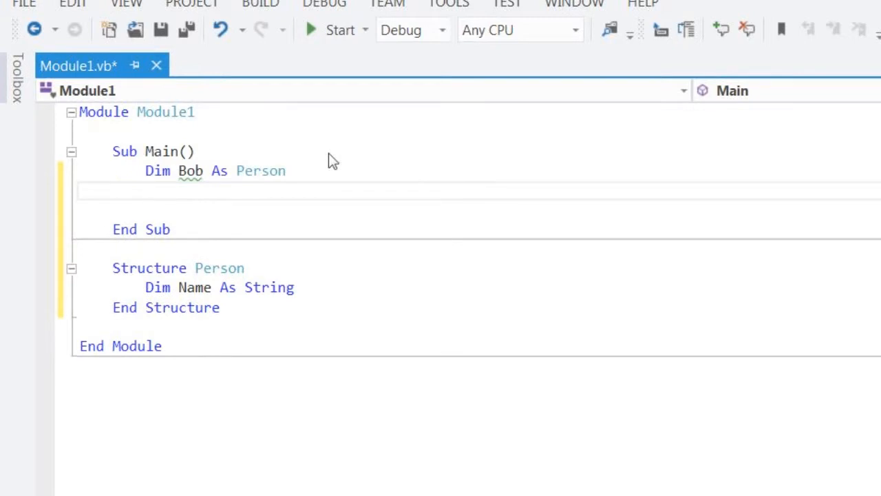
Rename the variable Bob to Person1 and set Person1.Name = "Bob".
{"action": "type", "text": "bob"}
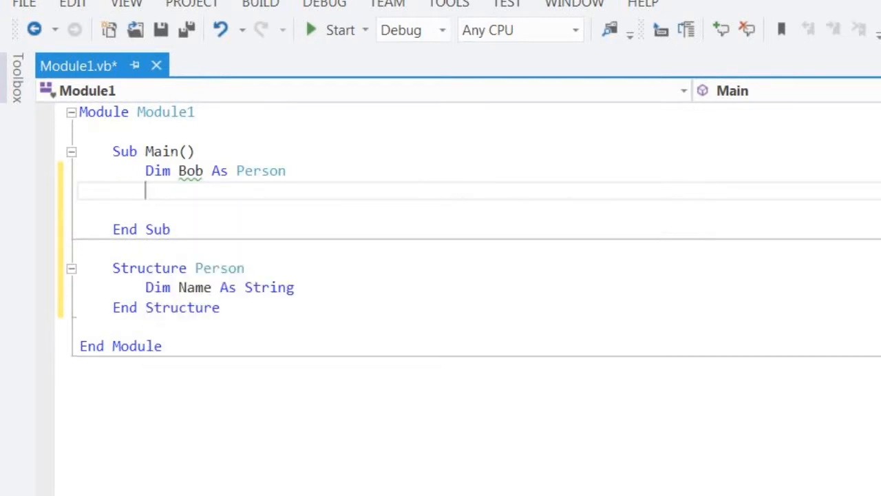
{"action": "type", "text": "Per"}
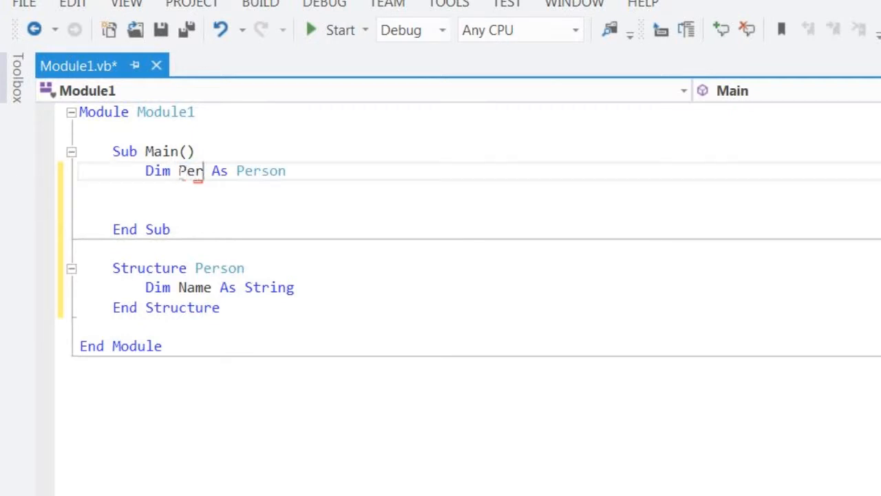
{"action": "type", "text": "son1"}
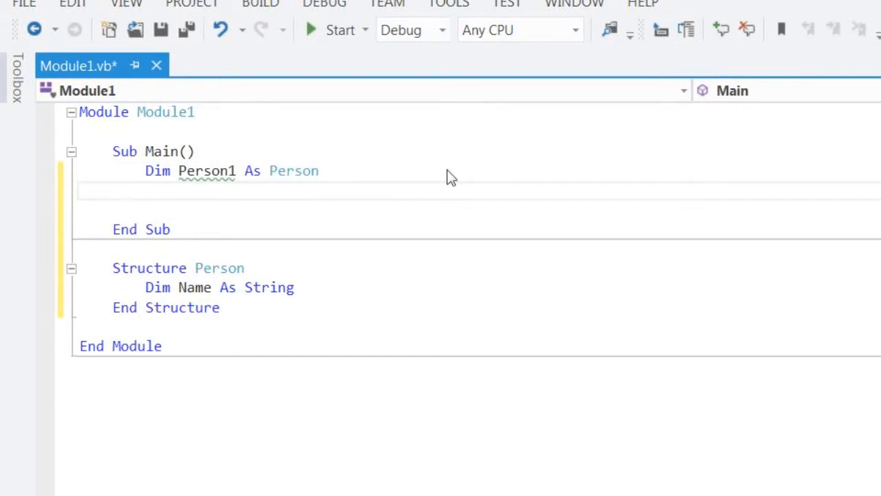
{"action": "type", "text": "Person1"}
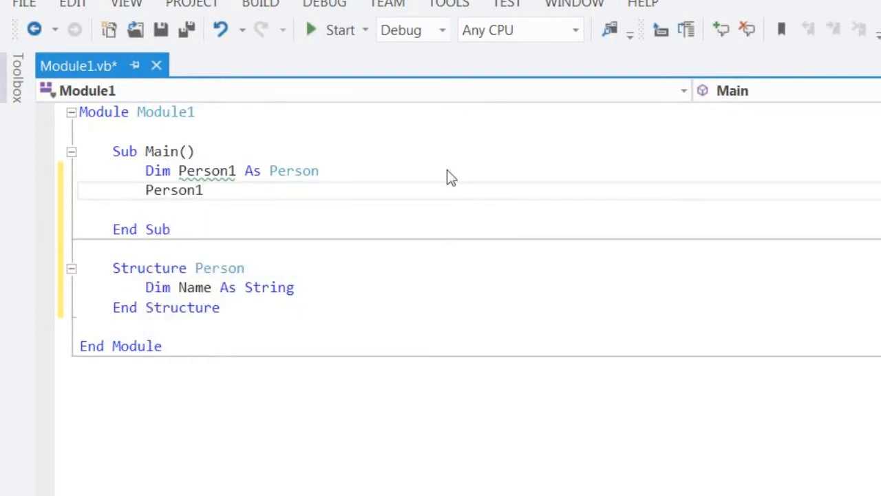
{"action": "type", "text": ".Name ="}
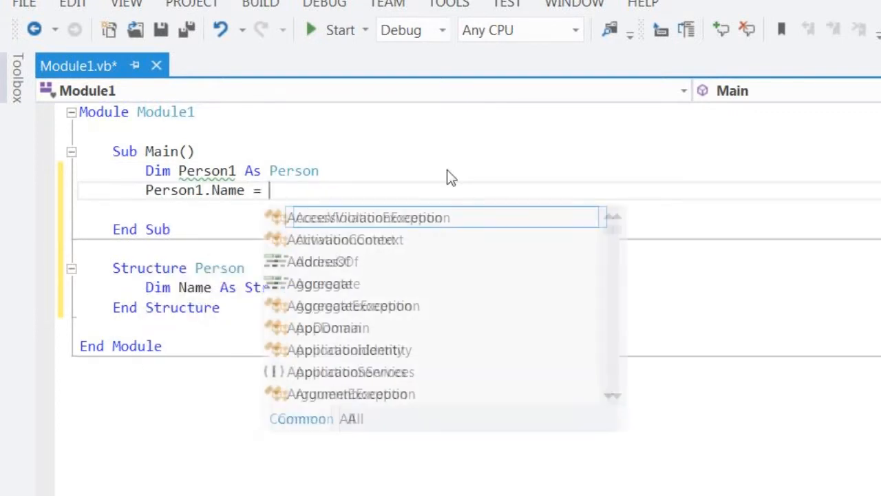
{"action": "type", "text": "\"\""}
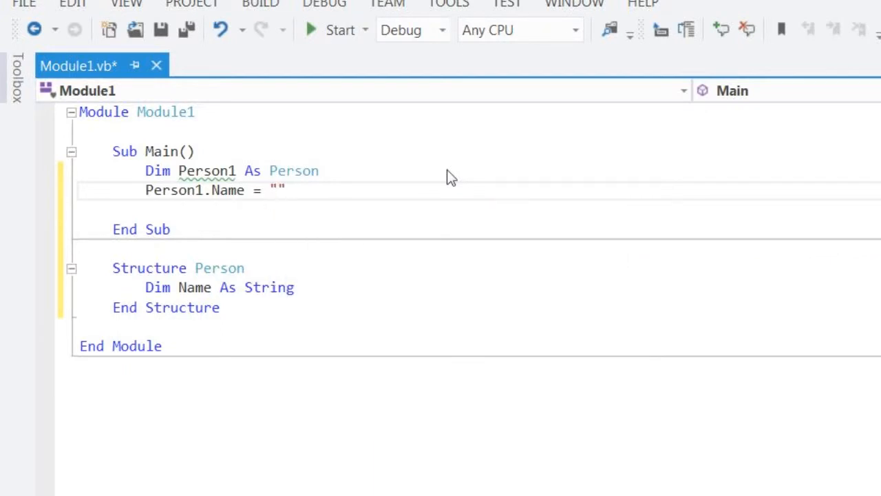
{"action": "type", "text": "Bob"}
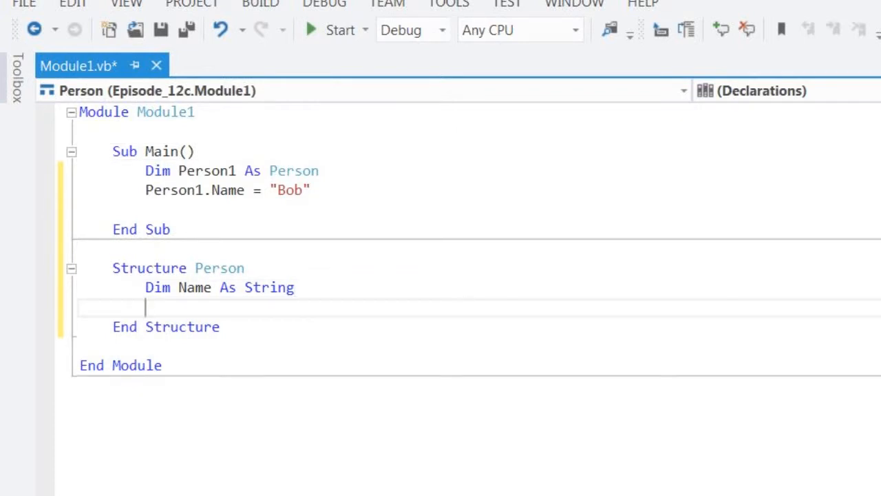
Add a LastName String field and set Person1.LastName to "Bobington".
{"action": "type", "text": "Dim Last"}
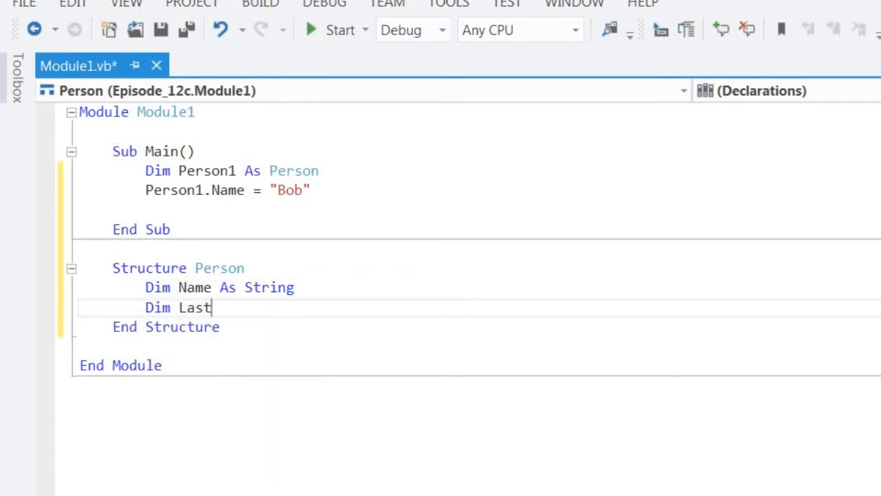
{"action": "type", "text": "Name As s"}
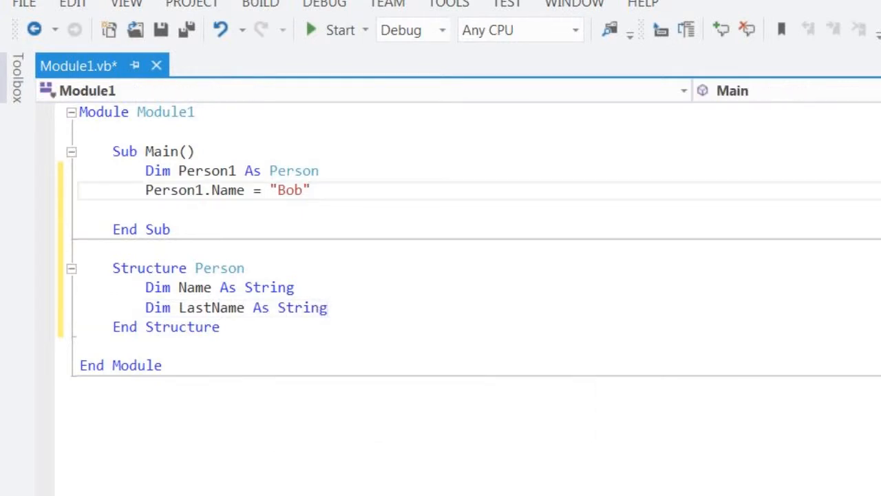
{"action": "type", "text": "Person1.LastName ="}
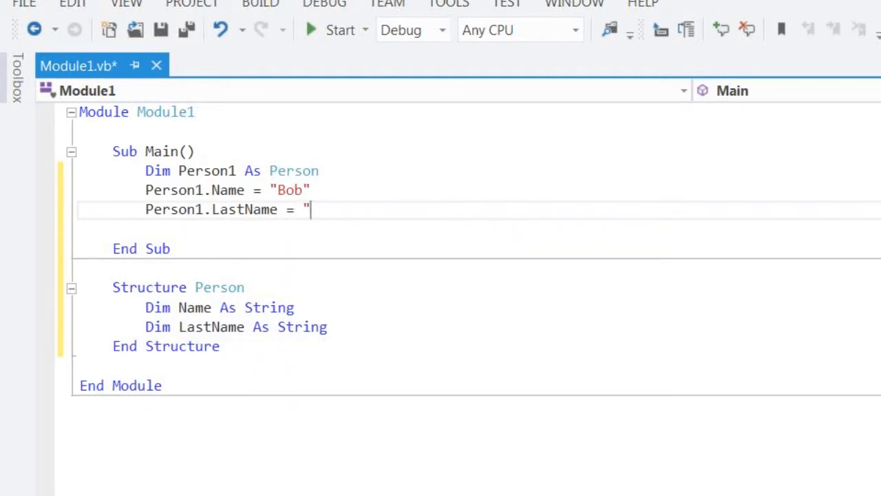
{"action": "type", "text": "\""}
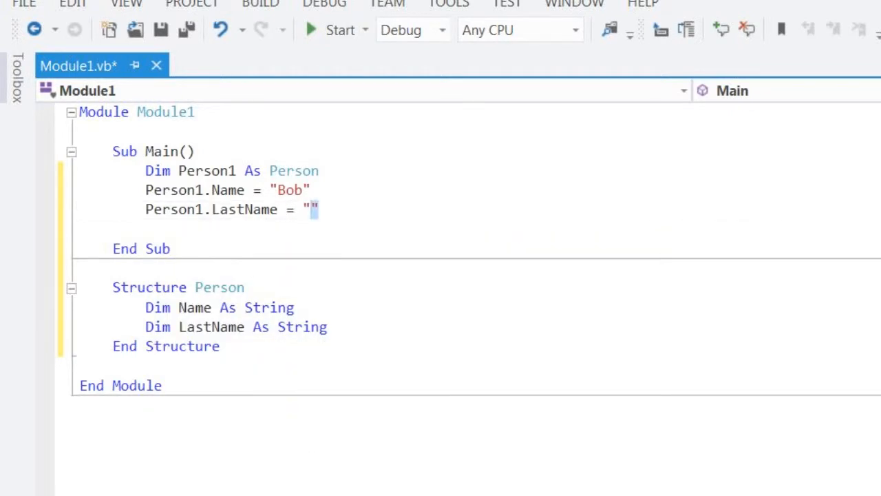
{"action": "type", "text": "Bo"}
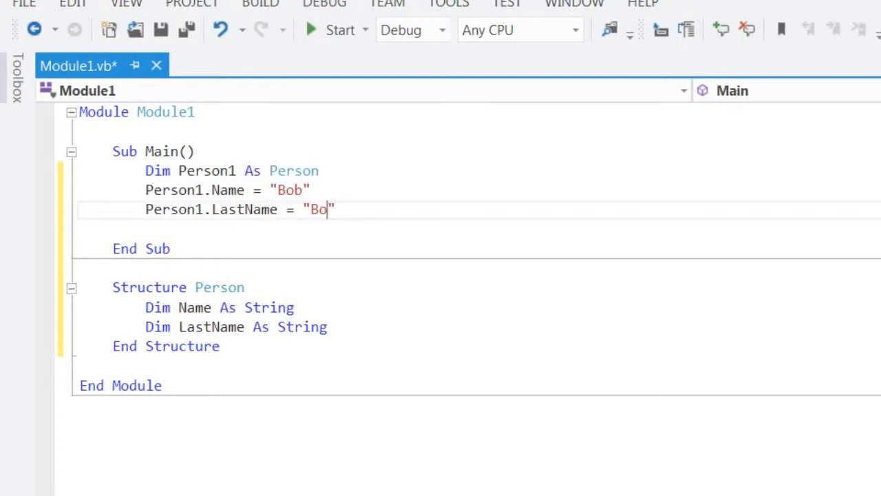
{"action": "type", "text": "bington"}
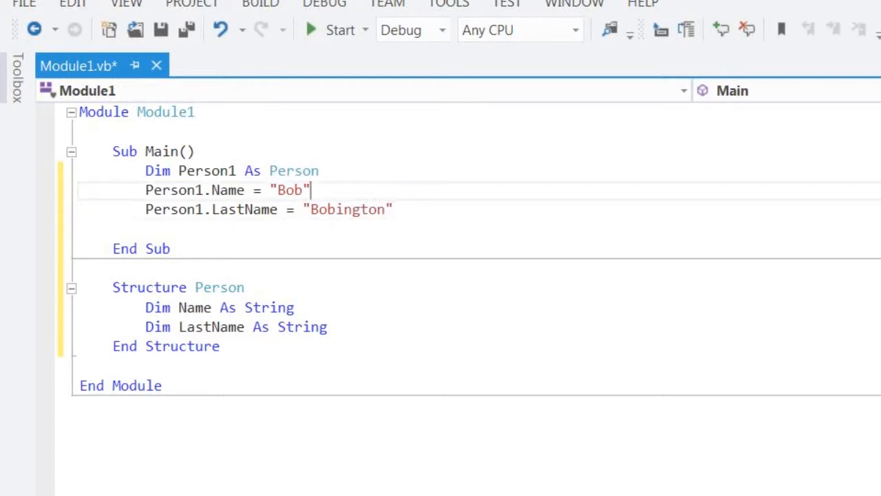
{"action": "left_click_drag", "start_coordinate": [310, 190], "coordinate": [393, 209]}
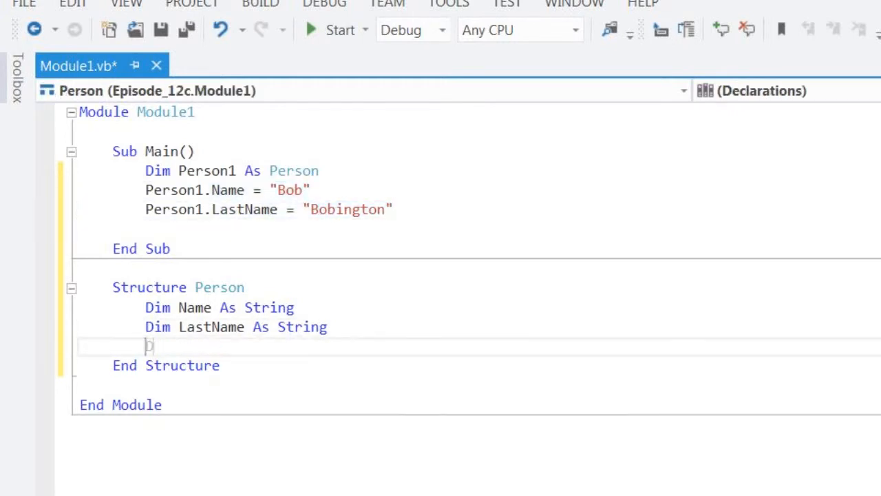
Add an Age Integer field and set Person1.Age to 45.
{"action": "type", "text": "Dim Age As"}
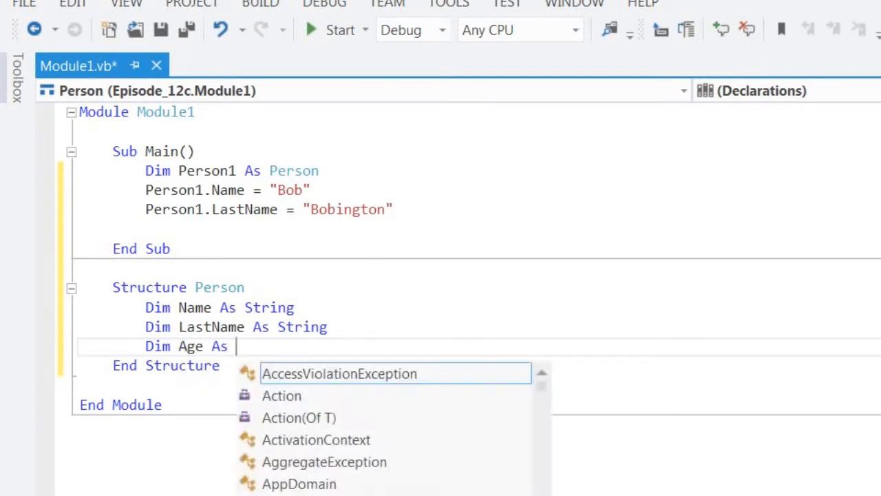
{"action": "type", "text": "Integer"}
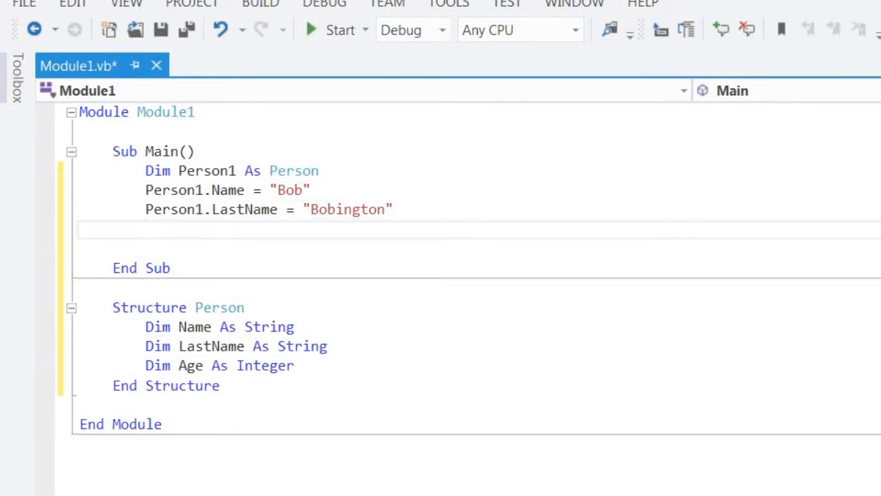
{"action": "type", "text": "Person1."}
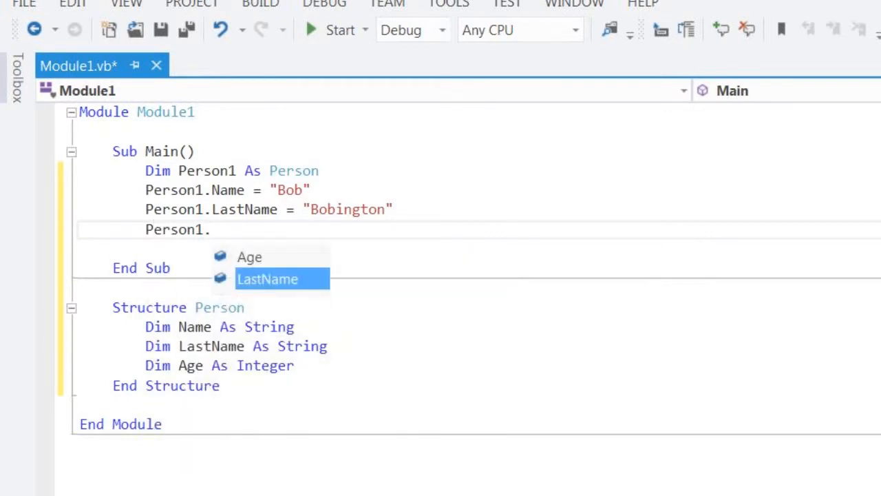
{"action": "type", "text": "Age ="}
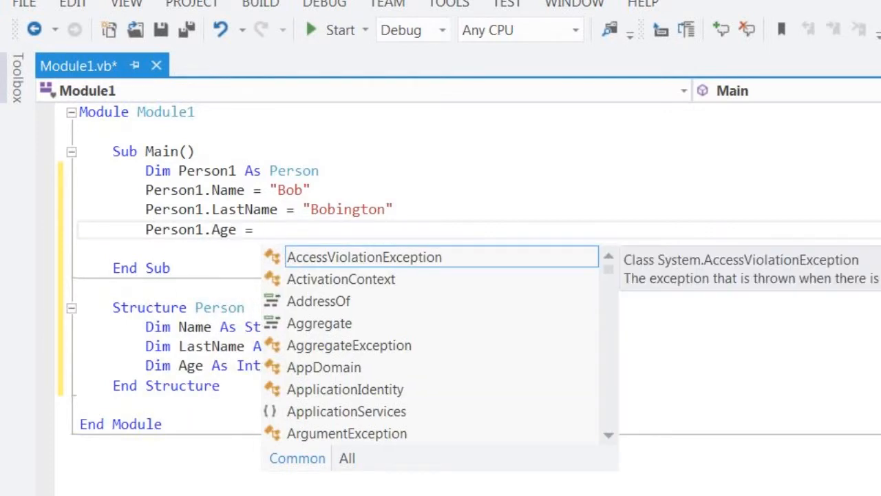
{"action": "type", "text": "45"}
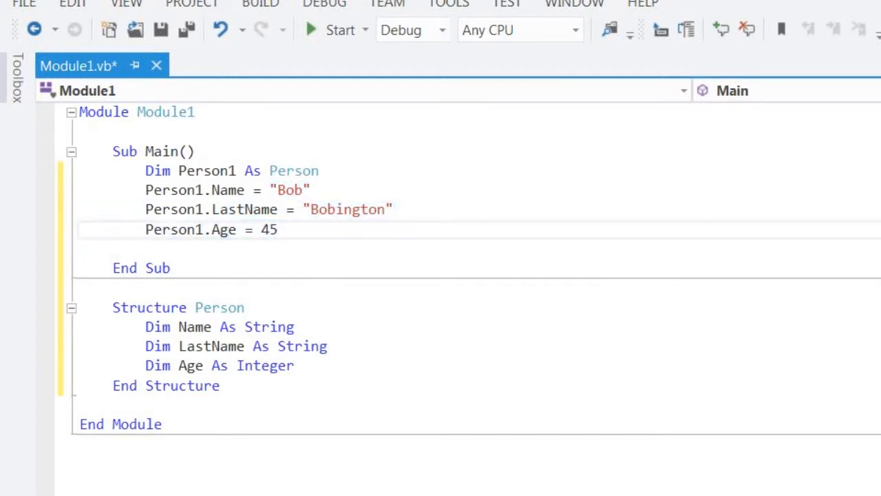
{"action": "type", "text": "Co"}
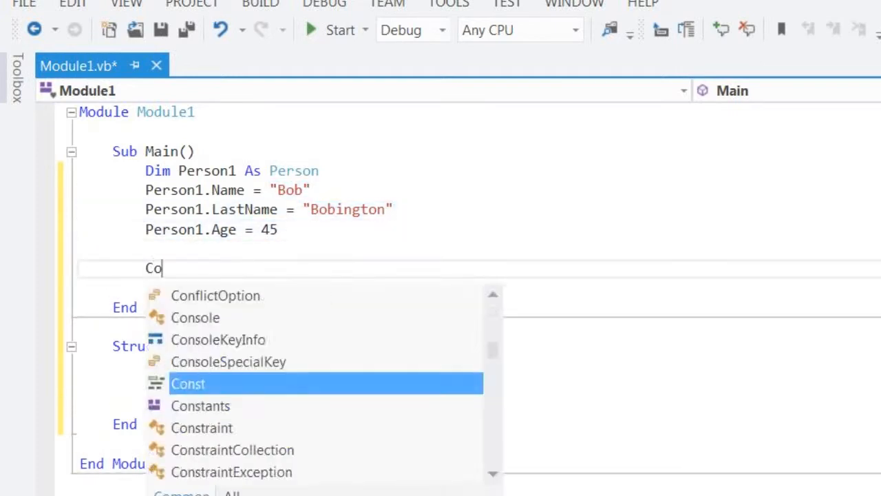
Add Console.WriteLine(Person1.Name & " " & Person1.LastName) above the ReadLine call.
{"action": "type", "text": "nsole.readLine("}
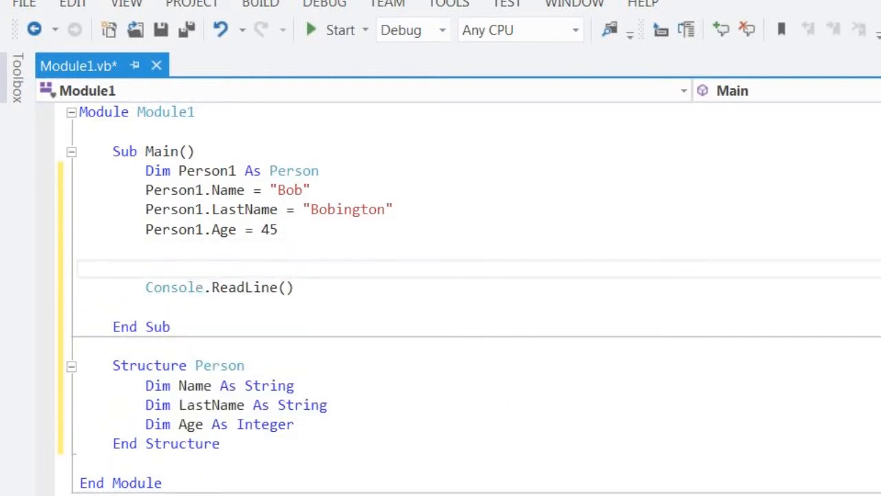
{"action": "left_click", "coordinate": [145, 269]}
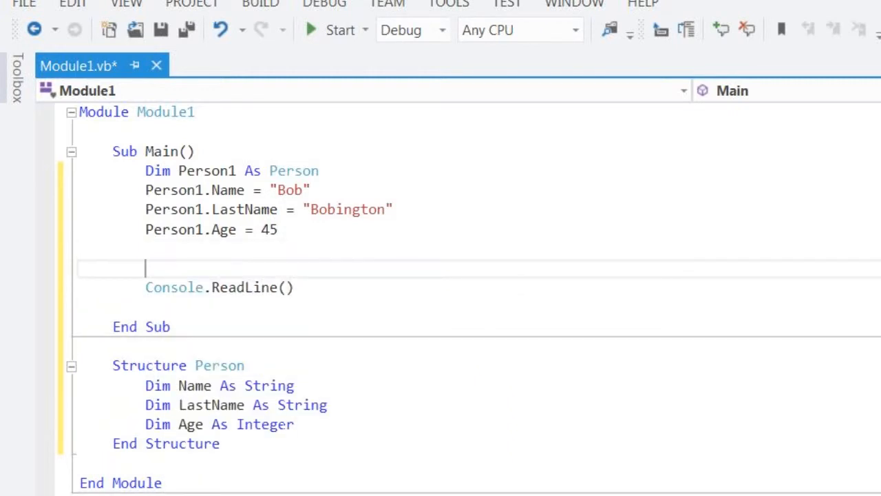
{"action": "left_click_drag", "start_coordinate": [144, 385], "coordinate": [294, 424]}
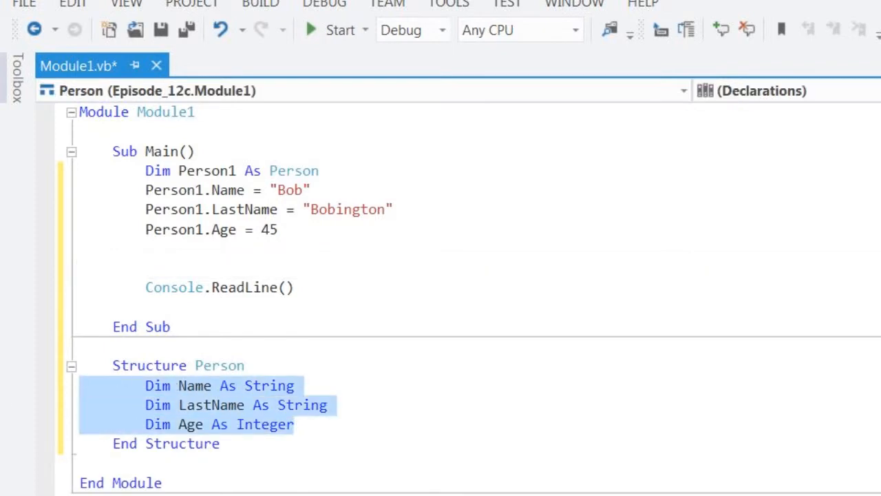
{"action": "type", "text": "Console"}
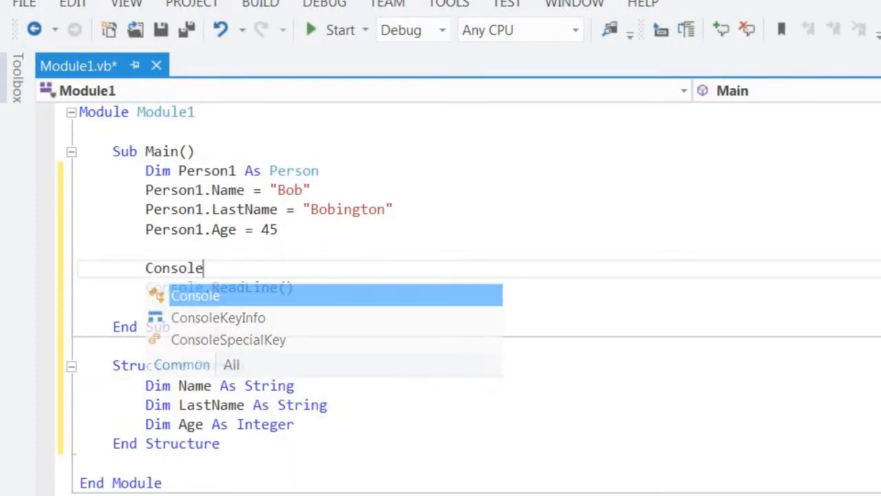
{"action": "type", "text": ".WriteLine("}
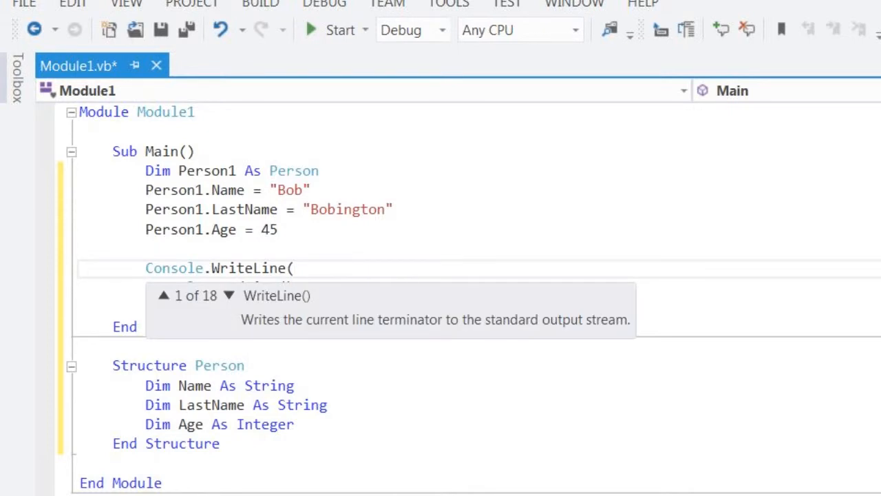
{"action": "type", "text": "per"}
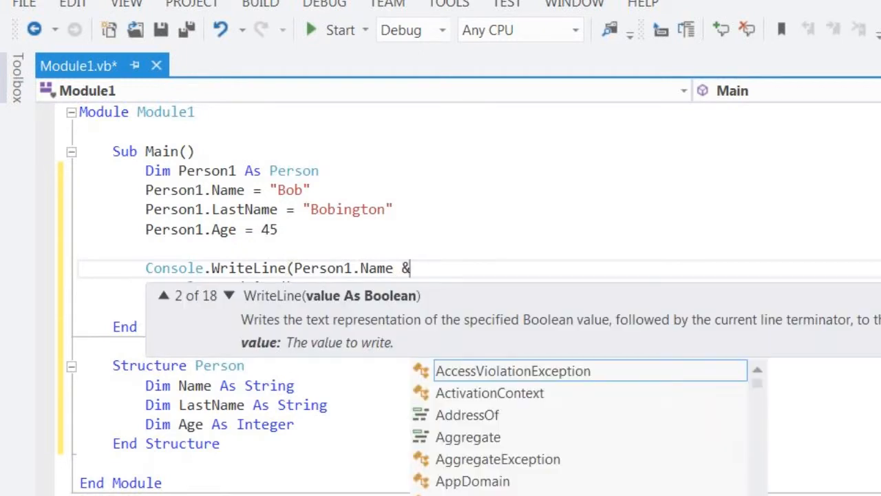
{"action": "type", "text": "\" \" &"}
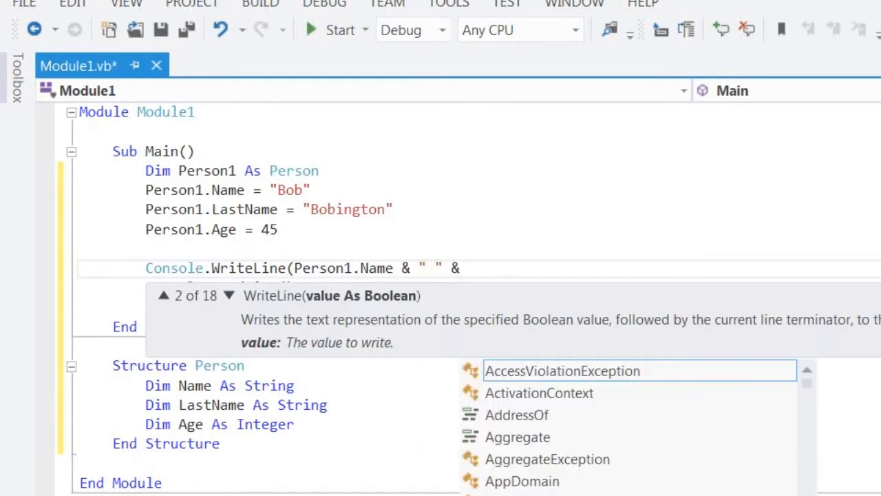
{"action": "type", "text": "Person1,"}
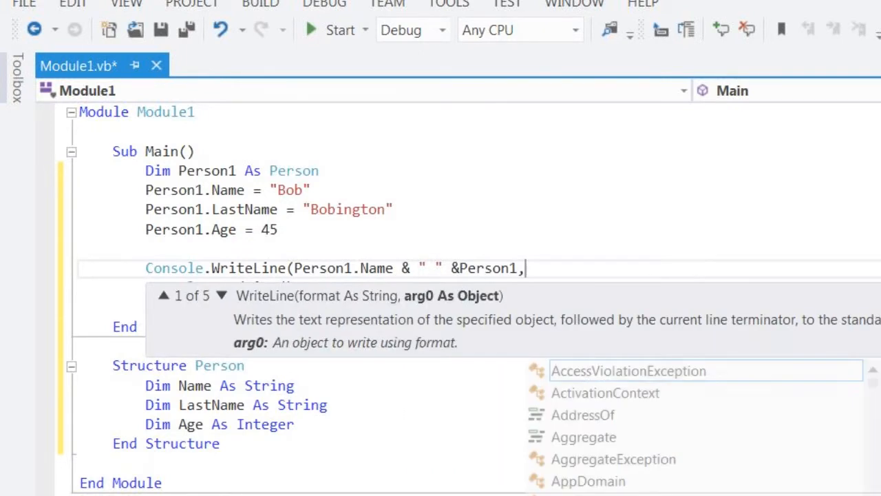
{"action": "type", "text": ".LastName"}
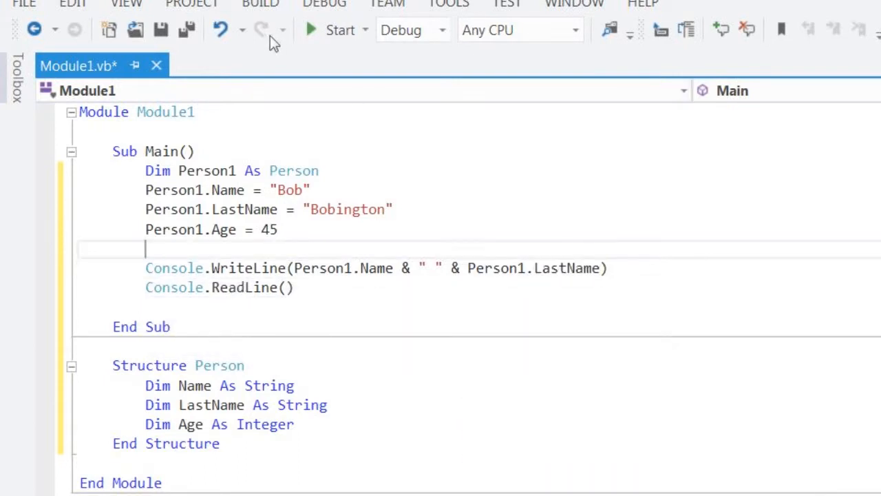
Duplicate Person1's lines as Person2 with Name Tom, LastName Tomington and Age 20.
{"action": "left_click", "coordinate": [310, 30]}
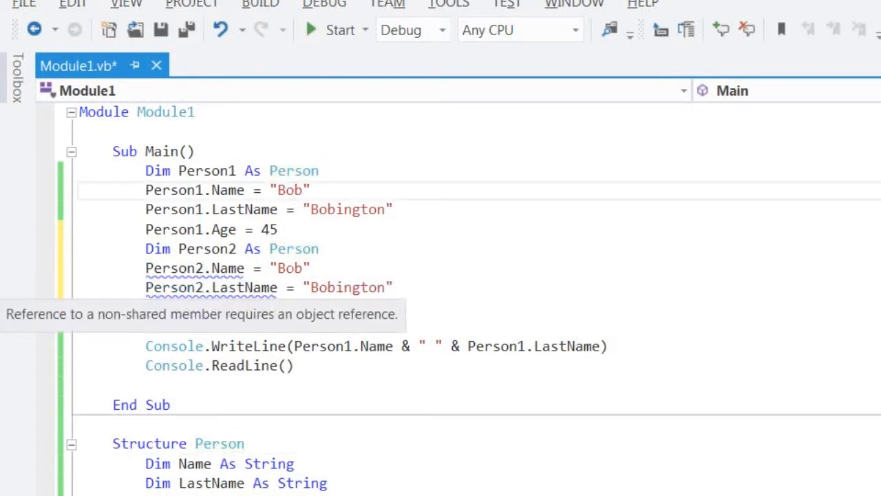
{"action": "type", "text": "Tom"}
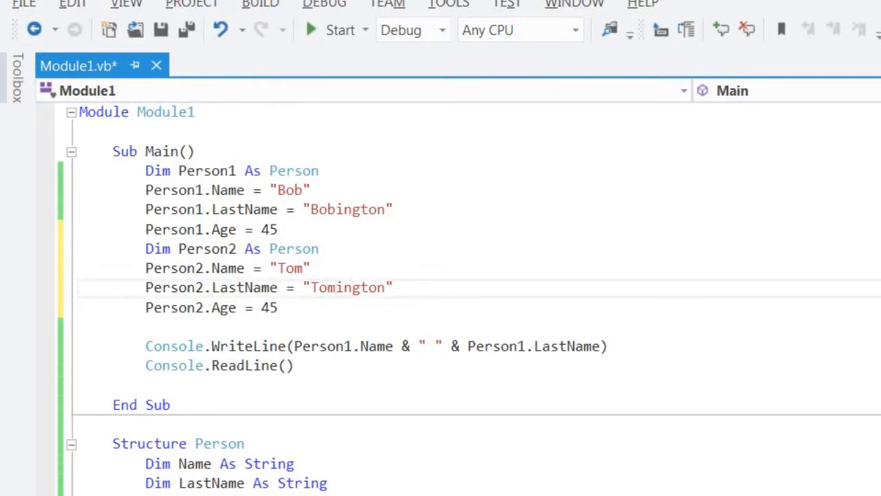
{"action": "left_click", "coordinate": [279, 229]}
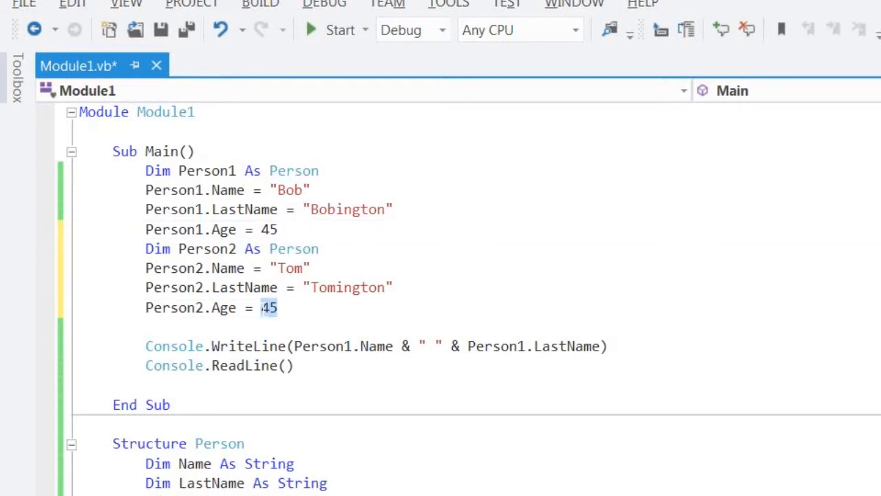
{"action": "type", "text": "20"}
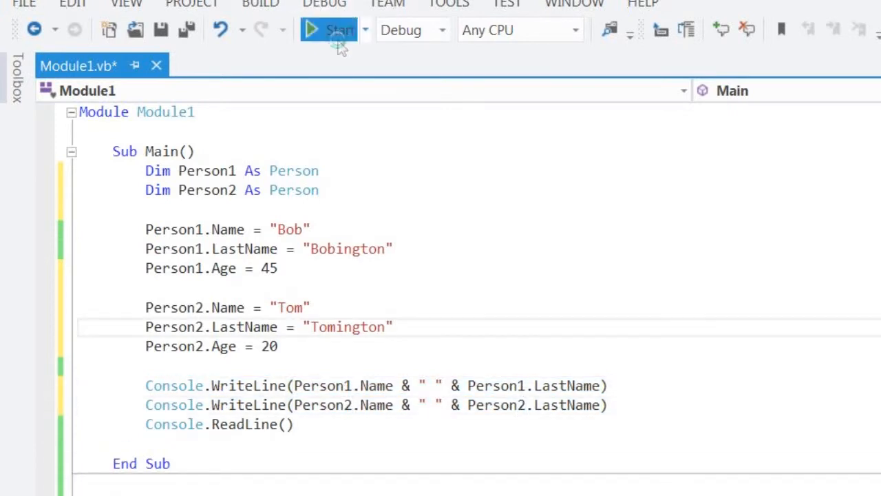
Run the program to check that both people's full names print.
{"action": "left_click", "coordinate": [329, 30]}
{"action": "type", "text": "Dim Age As Integer"}
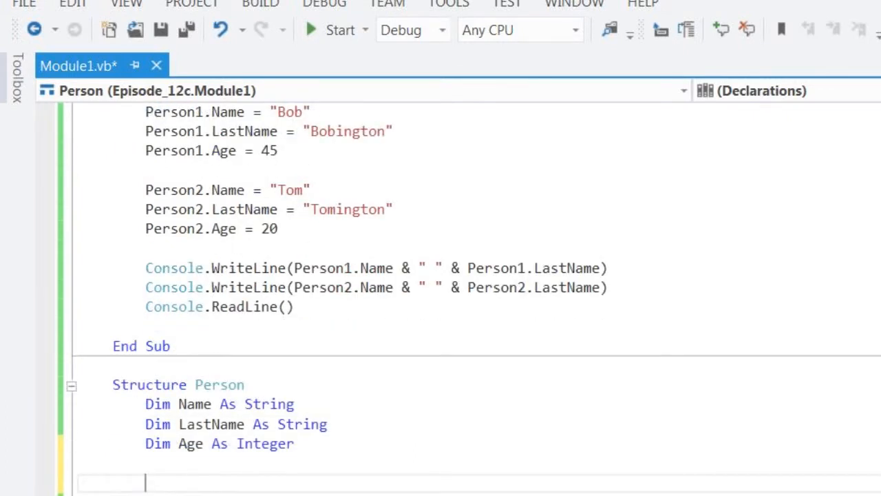
Start a Function line below Age, briefly trying and dropping an = "" Name initializer.
{"action": "left_click", "coordinate": [292, 444]}
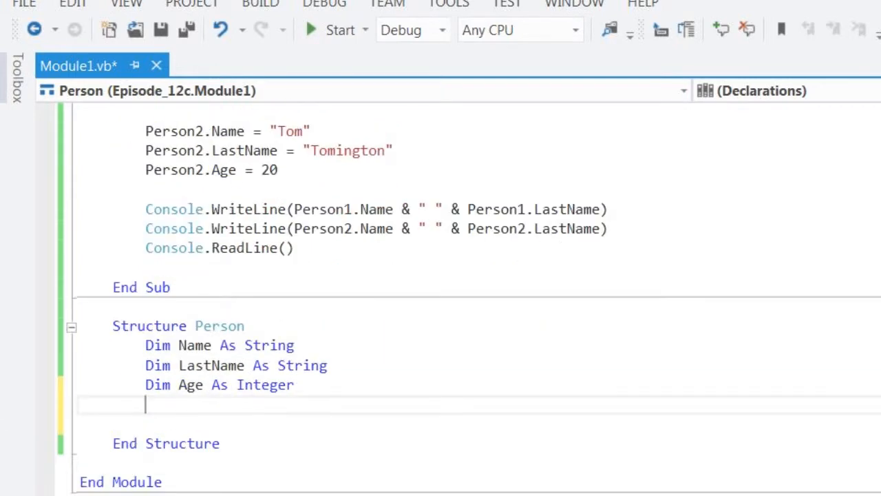
{"action": "type", "text": "Function"}
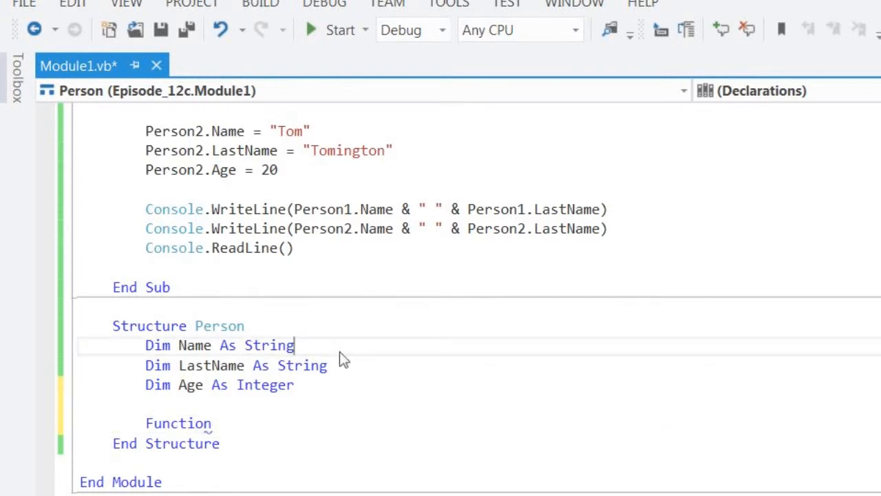
{"action": "type", "text": "="}
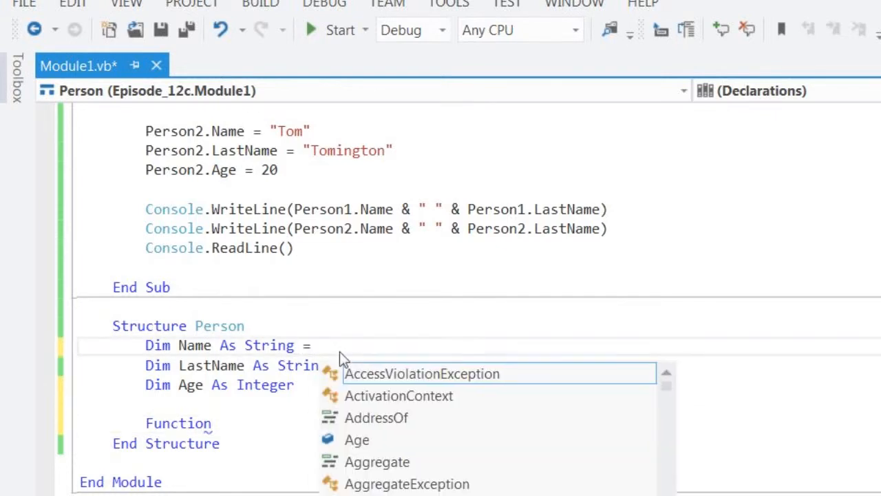
{"action": "type", "text": "\"\""}
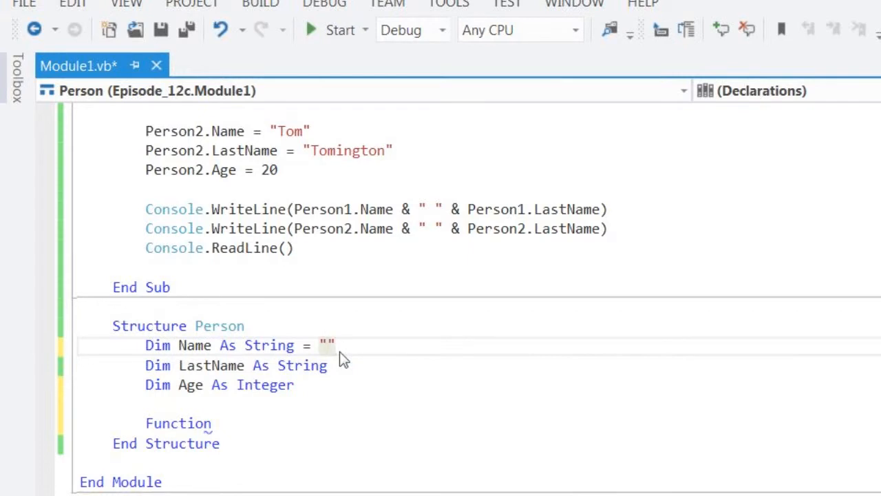
{"action": "type", "text": "Test"}
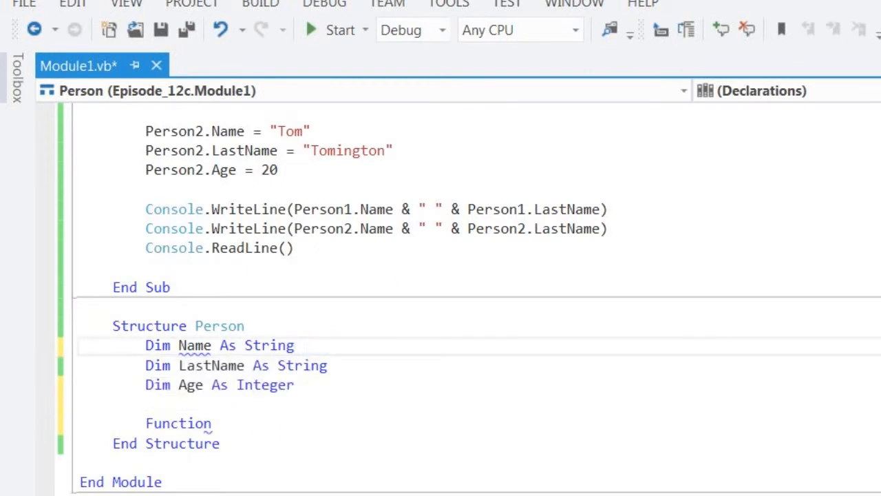
{"action": "double_click", "coordinate": [149, 326]}
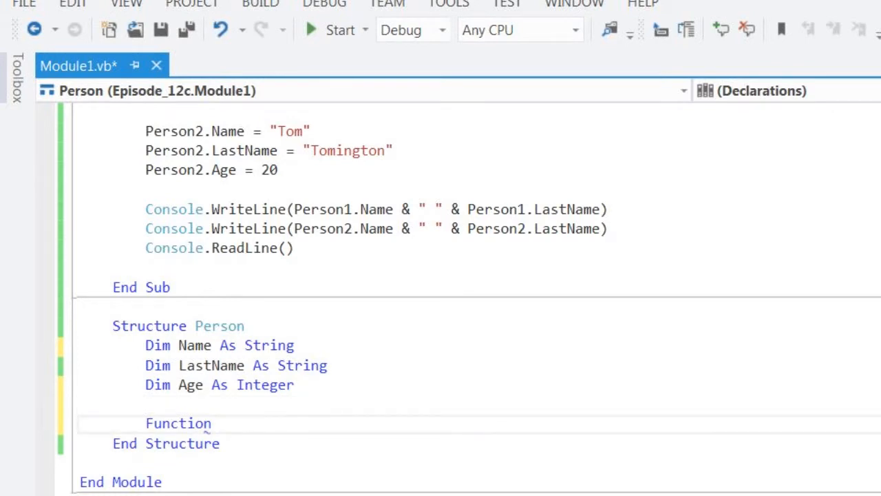
Add the Info() function header inside Person and begin its Return statement.
{"action": "type", "text": "Display"}
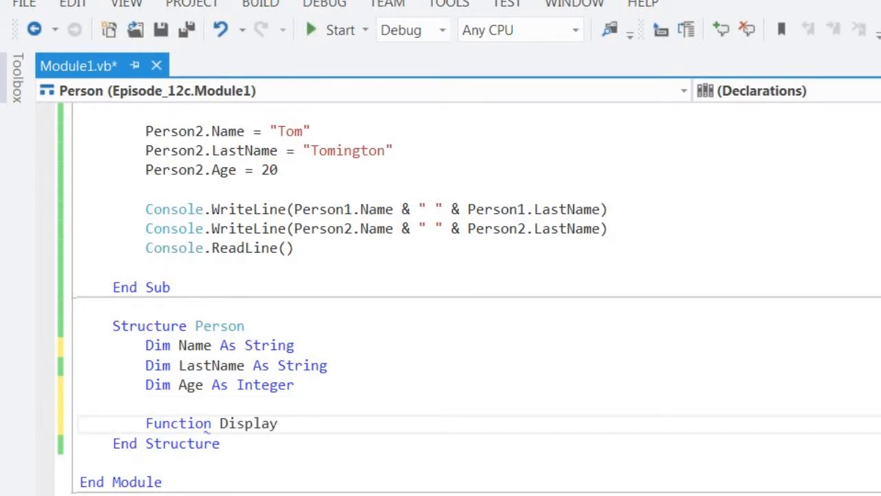
{"action": "type", "text": "Info()"}
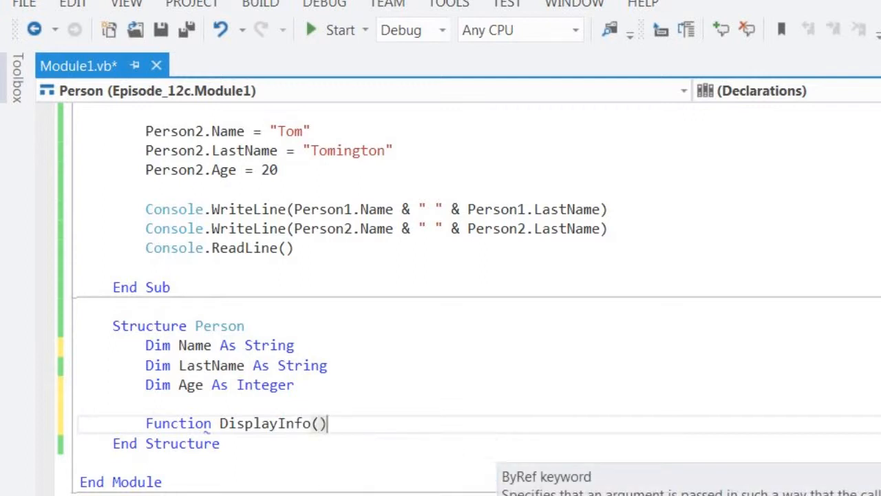
{"action": "key", "text": "enter"}
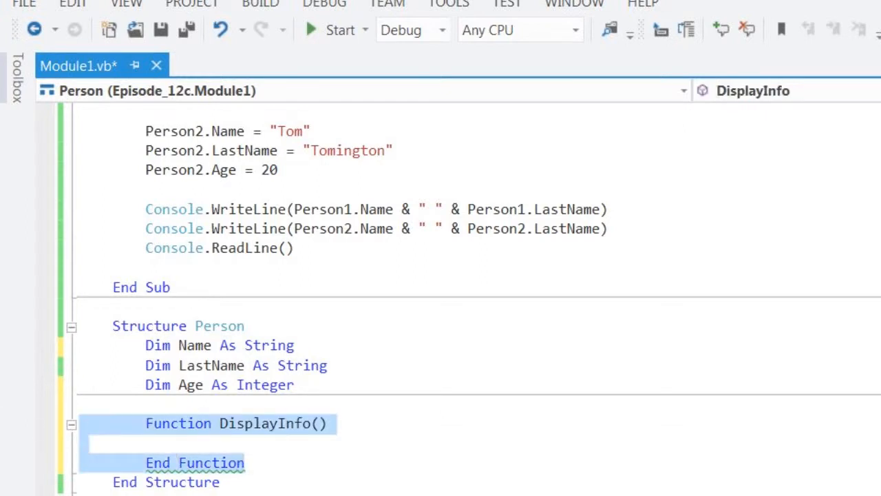
{"action": "type", "text": "Re"}
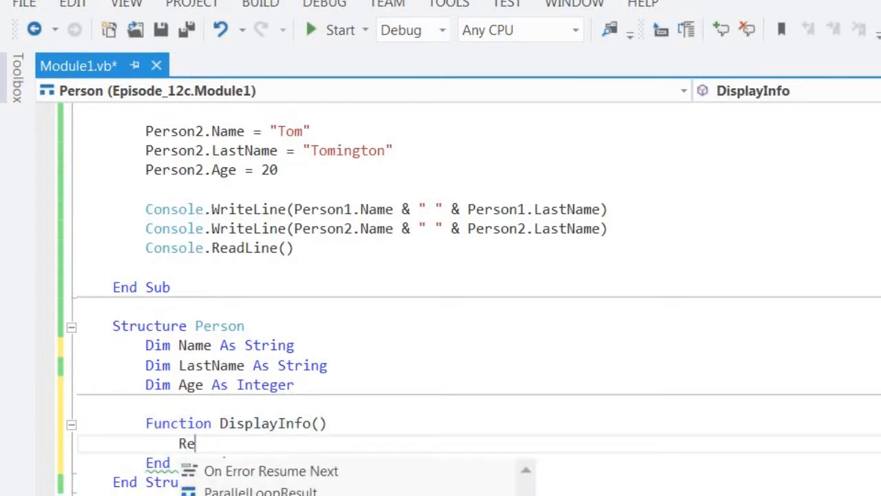
{"action": "type", "text": "turn"}
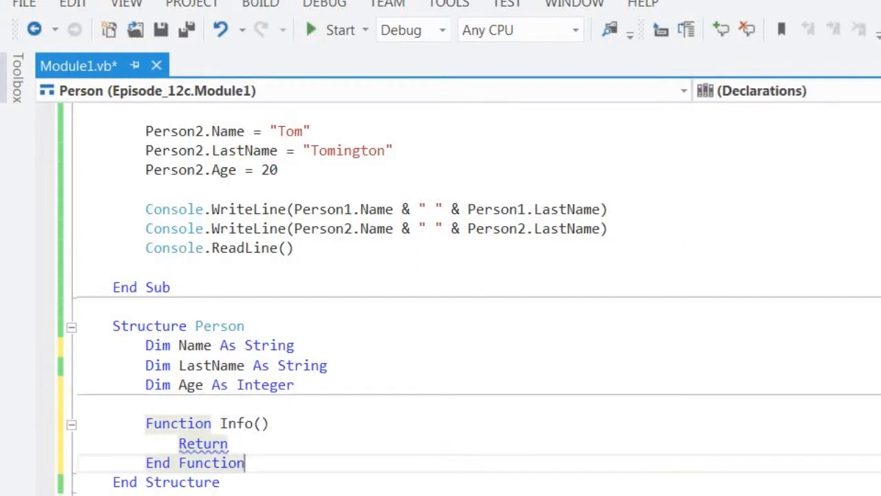
Make Info return "Name: " & Name & " " & LastName & ", Aged: " & Age.
{"action": "type", "text": "Name"}
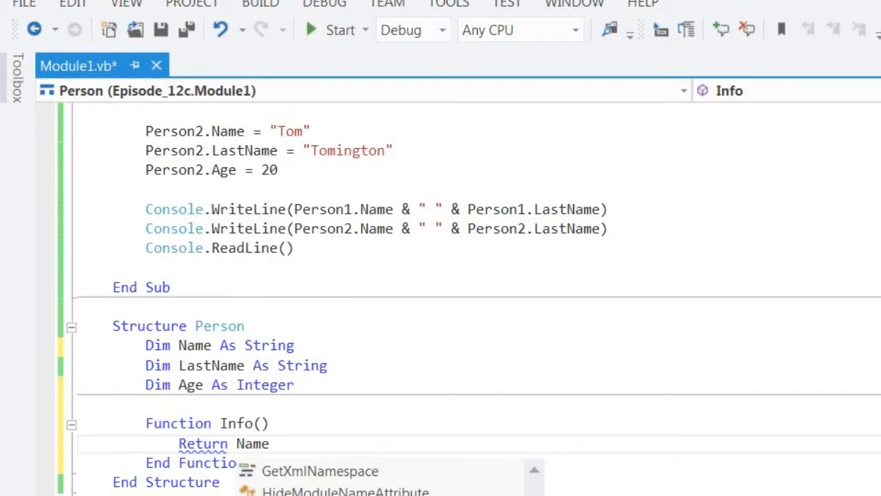
{"action": "type", "text": "& \" \" &"}
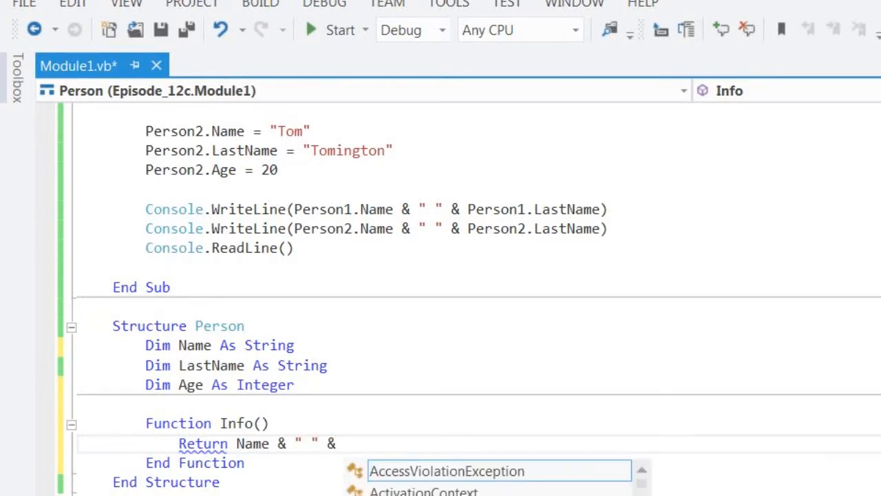
{"action": "type", "text": "LastName & \""}
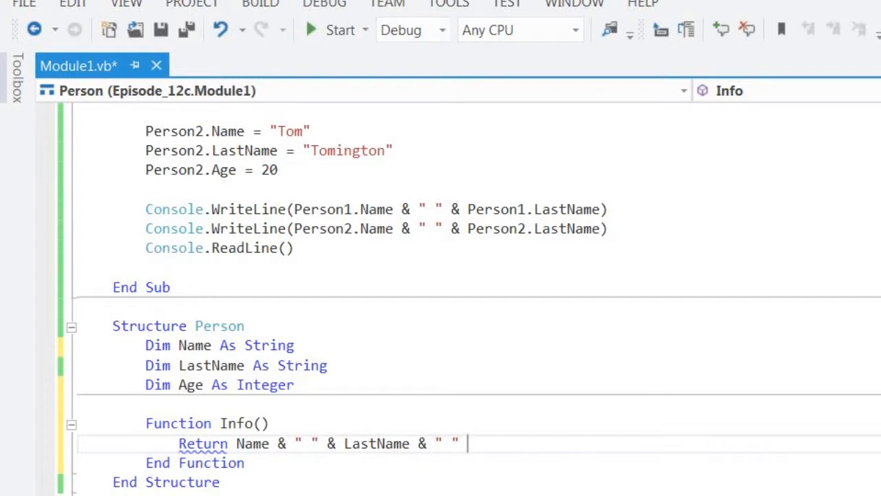
{"action": "type", "text": ","}
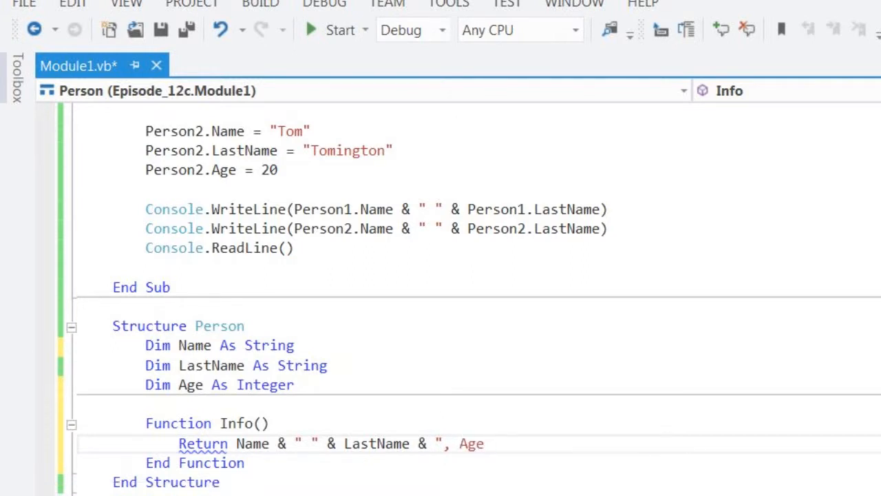
{"action": "type", "text": "d:"}
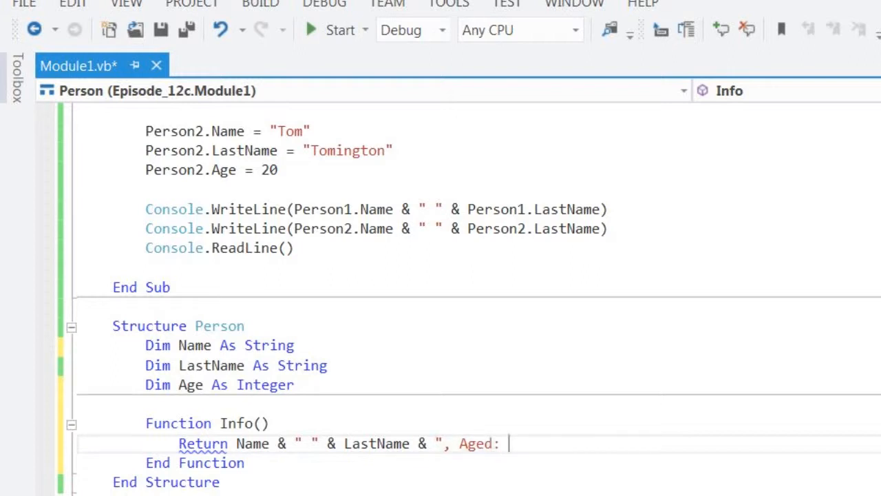
{"action": "type", "text": "\" & age"}
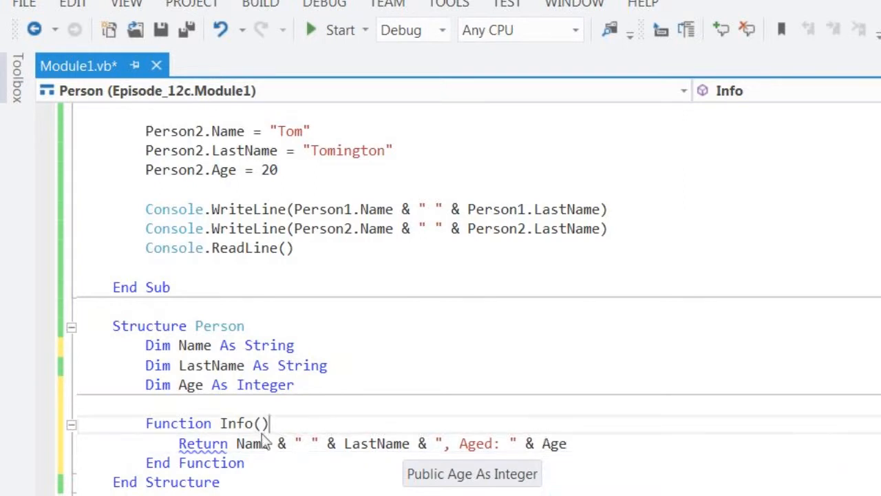
{"action": "type", "text": "\"\""}
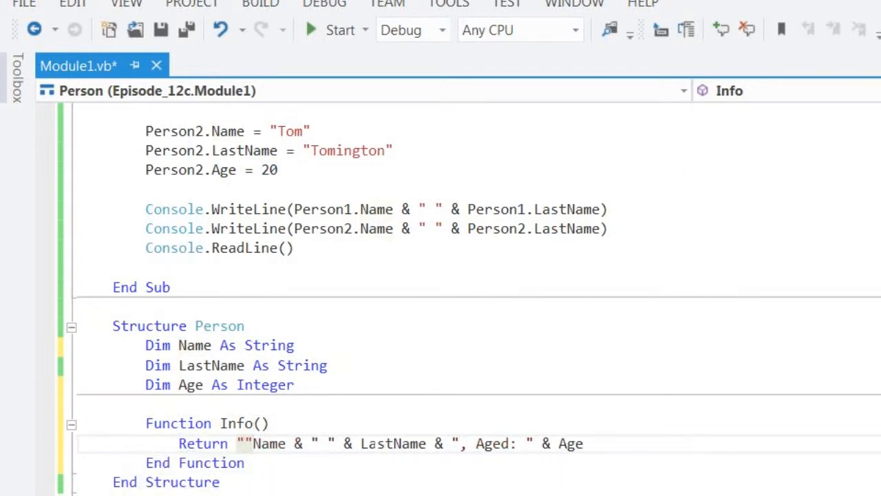
{"action": "type", "text": "Name:"}
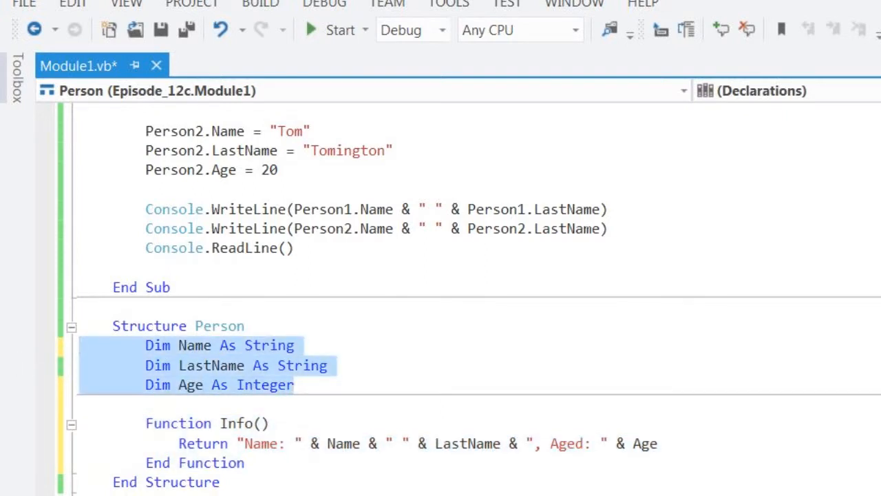
Print Person1.Info and Person2.Info in the WriteLines, run the program, and close the console.
{"action": "left_click", "coordinate": [599, 228]}
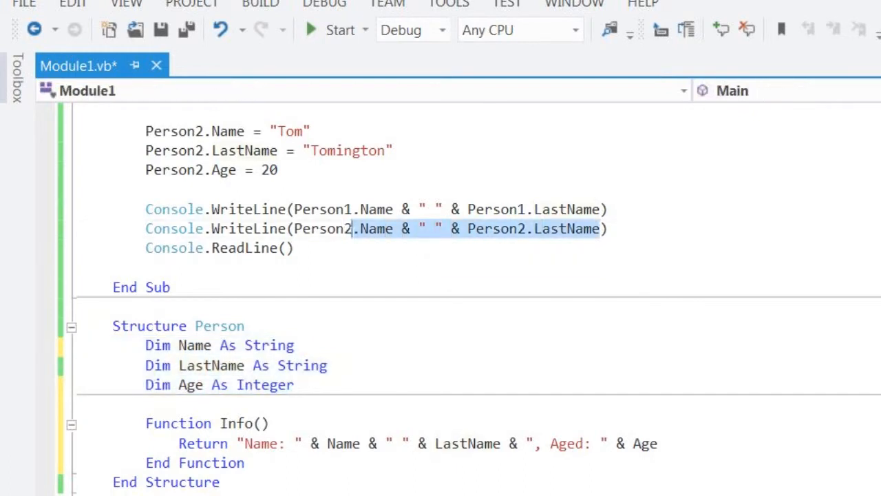
{"action": "type", "text": "ine(Person2in"}
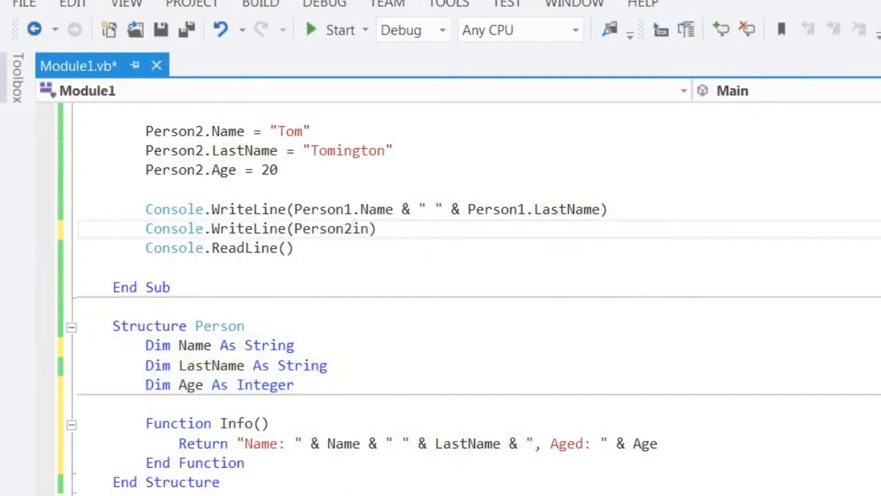
{"action": "type", "text": "fo"}
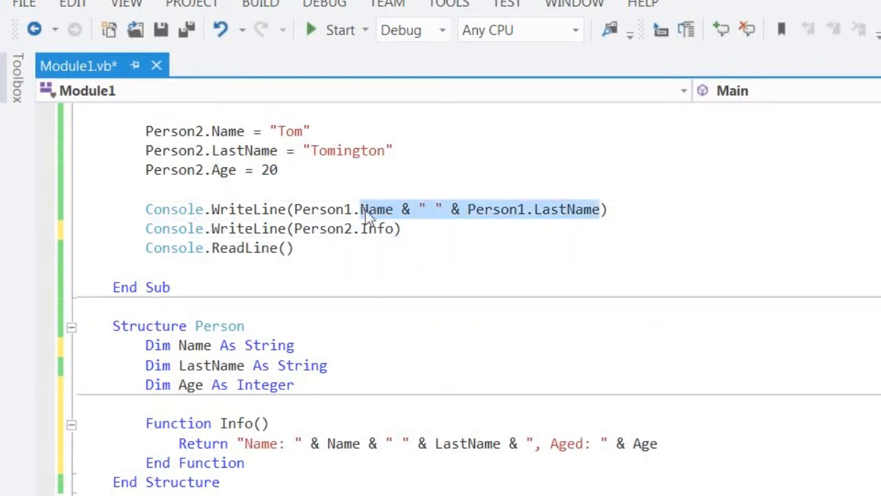
{"action": "type", "text": "Info"}
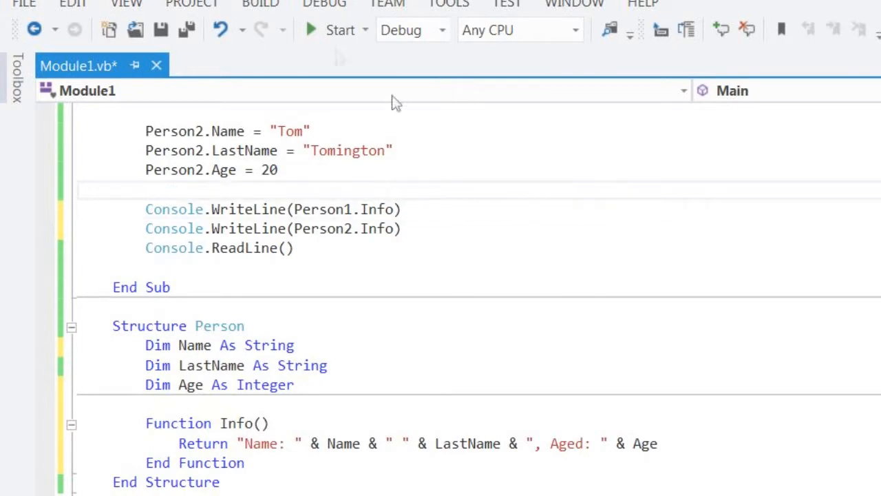
{"action": "left_click", "coordinate": [310, 30]}
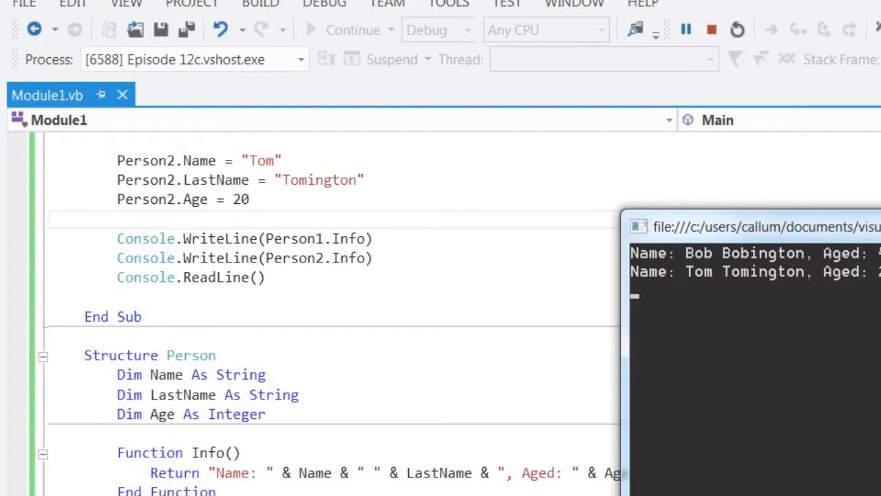
{"action": "left_click", "coordinate": [711, 29]}
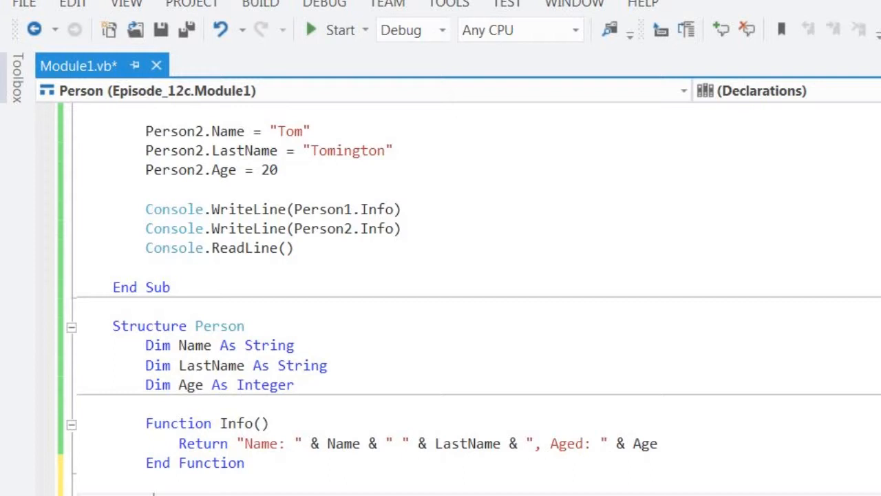
Add Sub Birthday() below Function Info, containing the line Age += 1.
{"action": "type", "text": "S"}
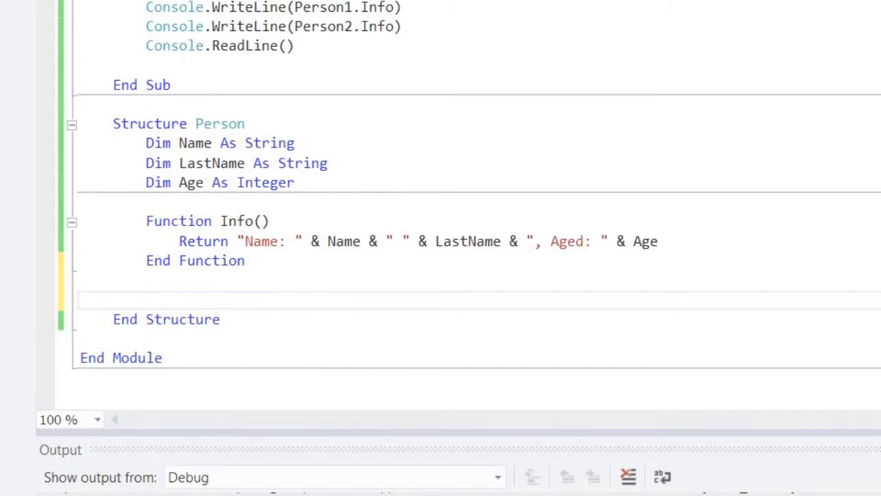
{"action": "type", "text": "Sub"}
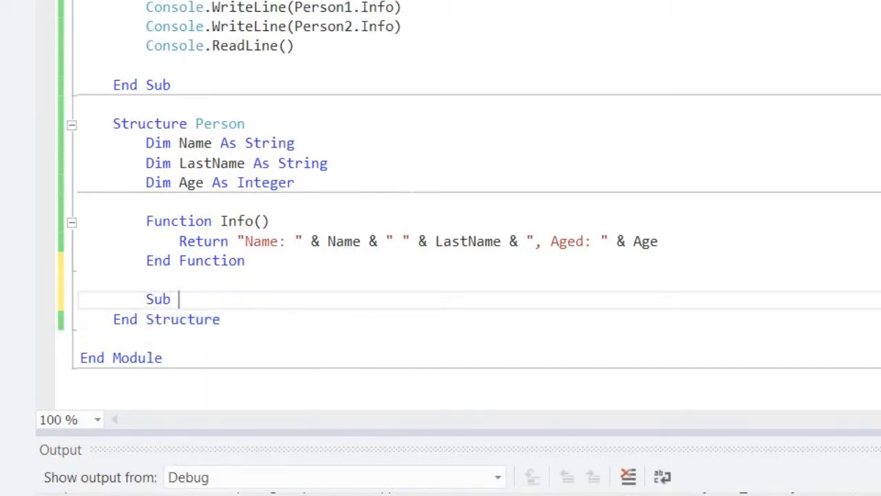
{"action": "type", "text": "Birt"}
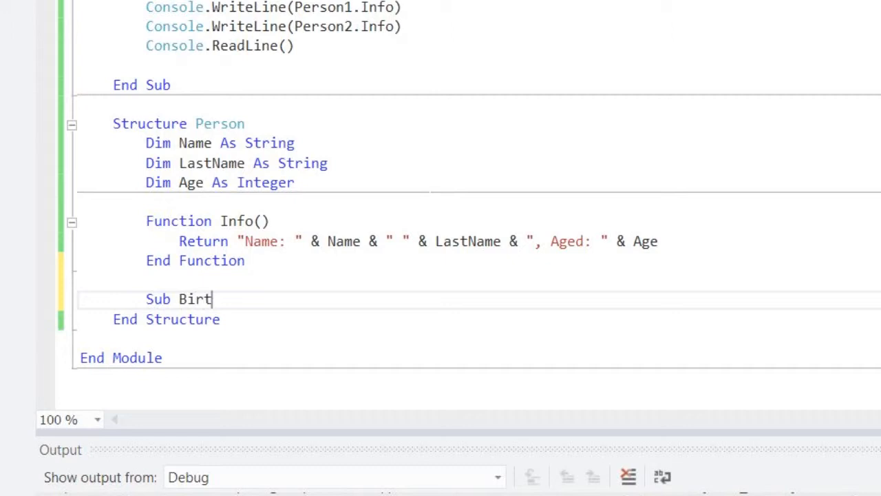
{"action": "type", "text": "hday"}
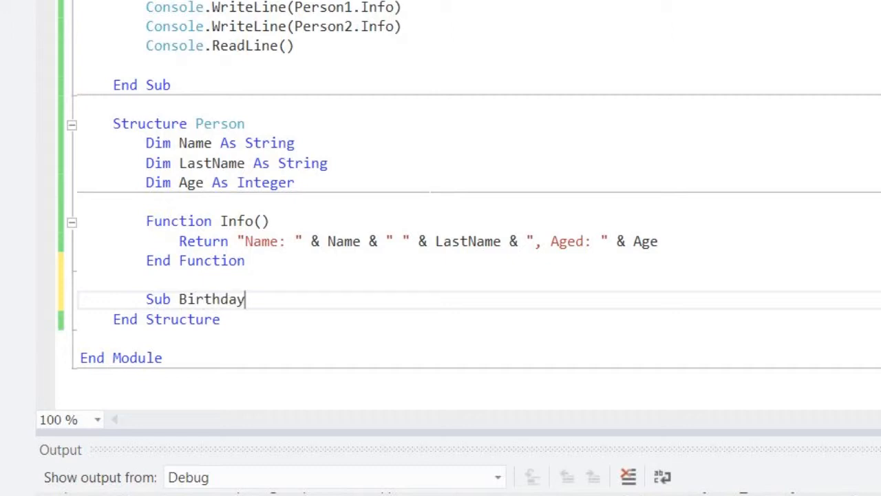
{"action": "type", "text": "("}
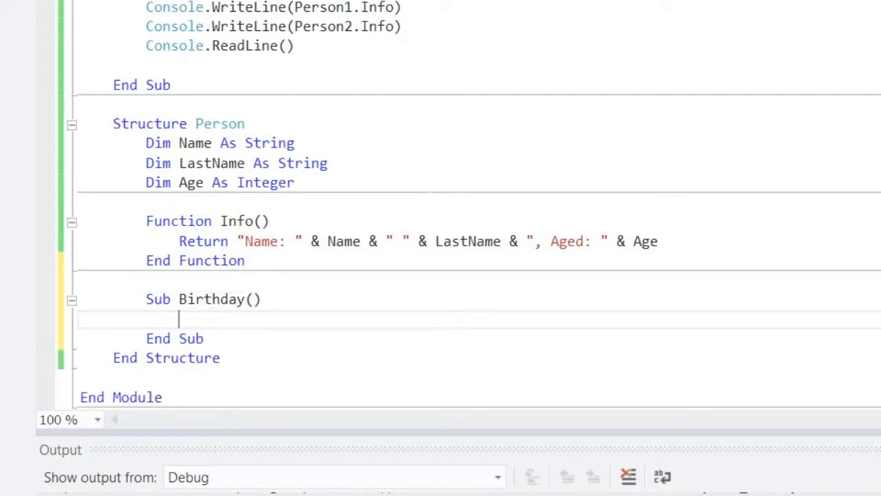
{"action": "type", "text": "Age += 1"}
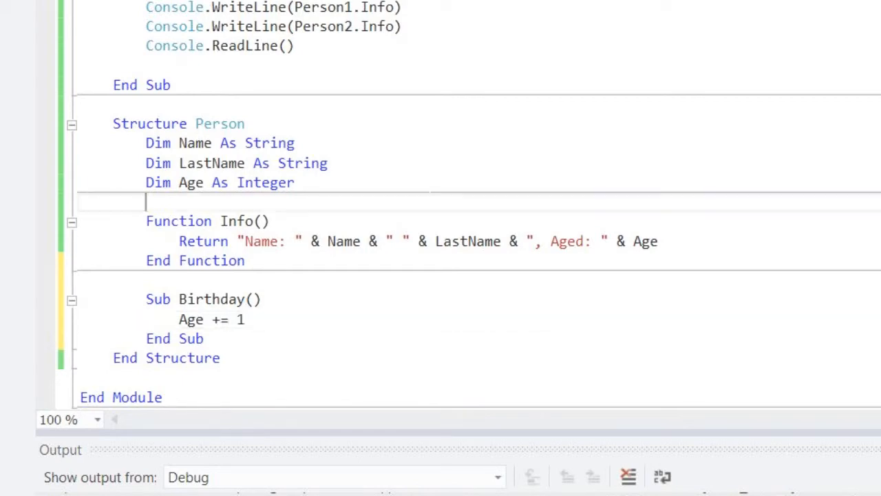
{"action": "scroll", "scroll_direction": "down", "scroll_amount": 3}
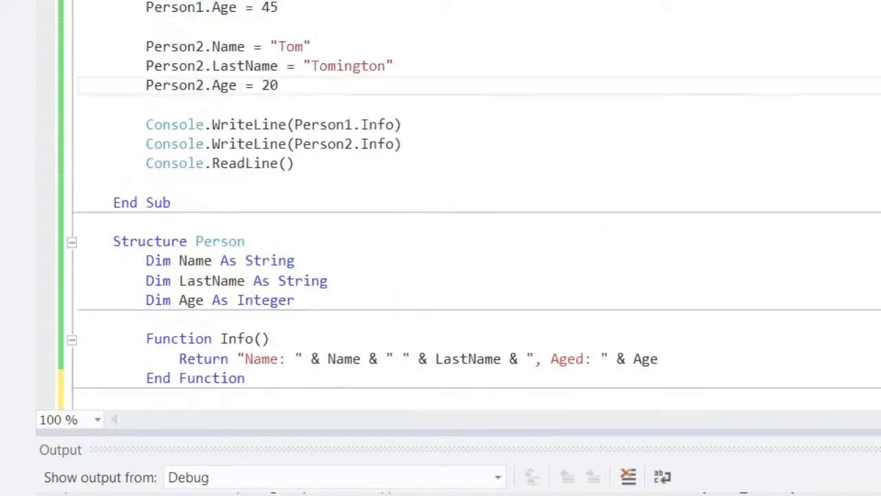
Call Person1.Birthday() before the WriteLines, run, and confirm Bob is 46 and Tom 20.
{"action": "type", "text": "B"}
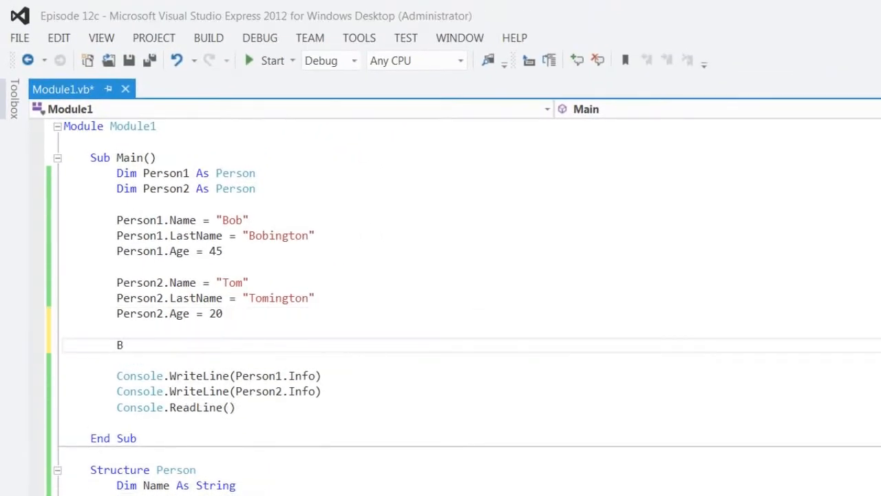
{"action": "type", "text": "ob."}
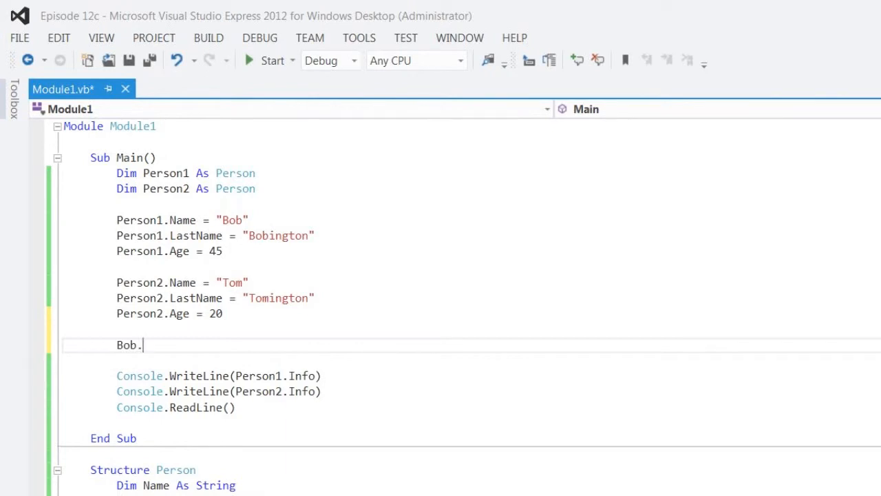
{"action": "type", "text": "birthday"}
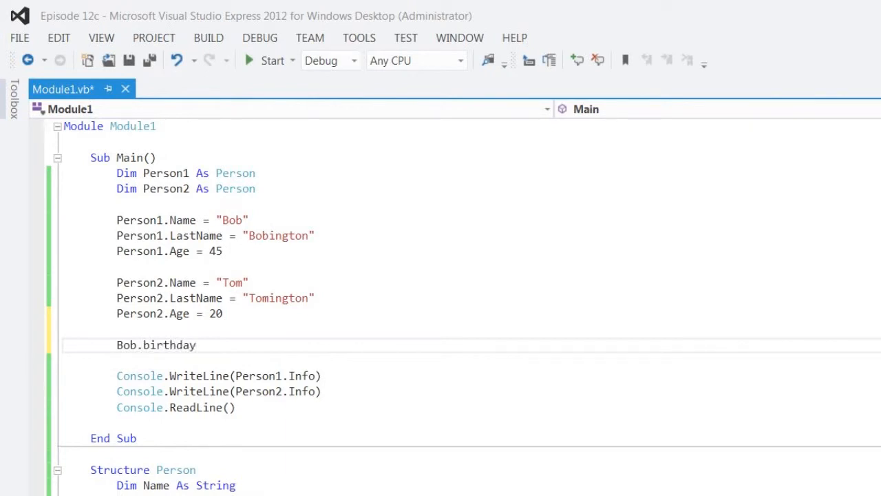
{"action": "type", "text": "()"}
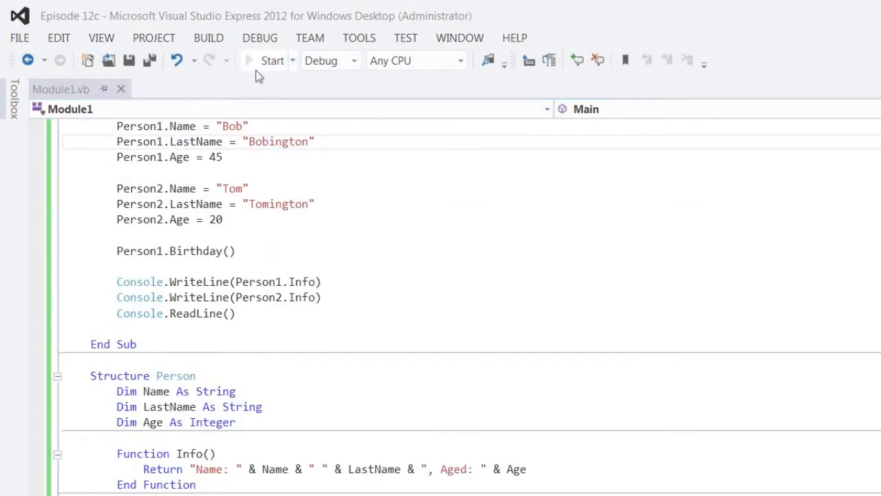
{"action": "left_click", "coordinate": [271, 60]}
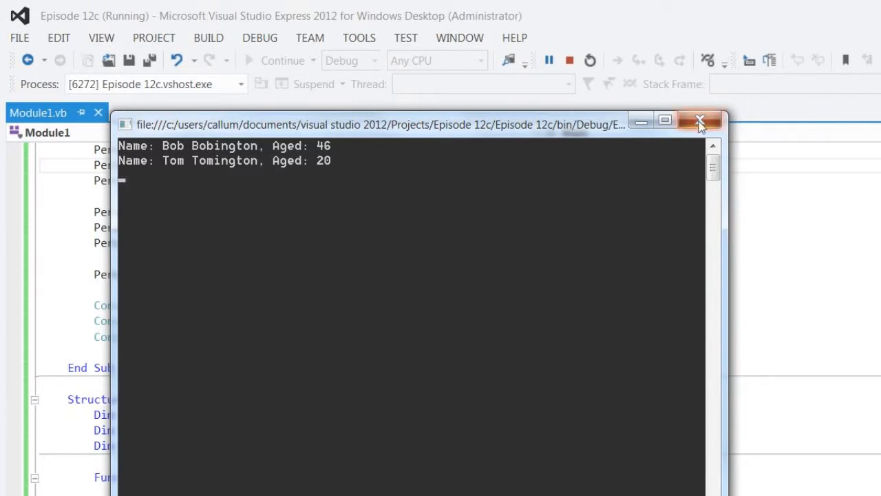
{"action": "left_click", "coordinate": [699, 122]}
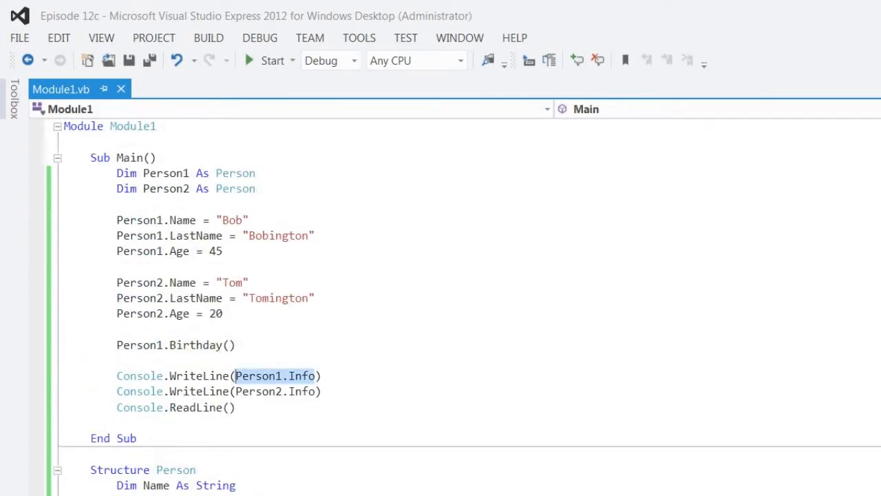
{"action": "scroll", "scroll_direction": "down", "scroll_amount": 3}
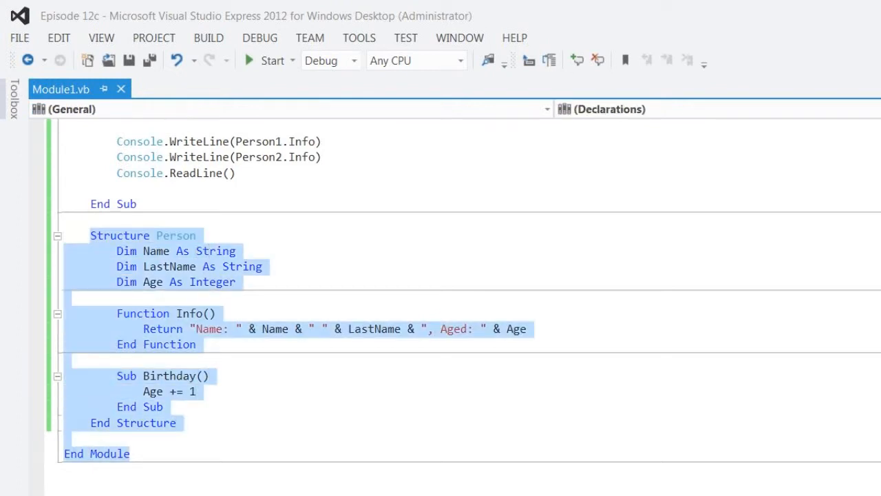
{"action": "left_click", "coordinate": [163, 406]}
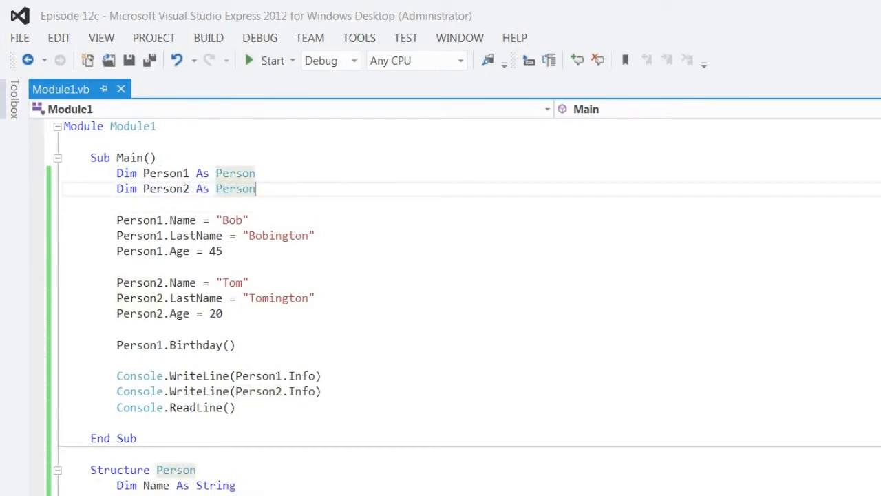
Declare Dim People(0 To 2) As Person and replace Person1 with People(0).
{"action": "type", "text": "Dim P"}
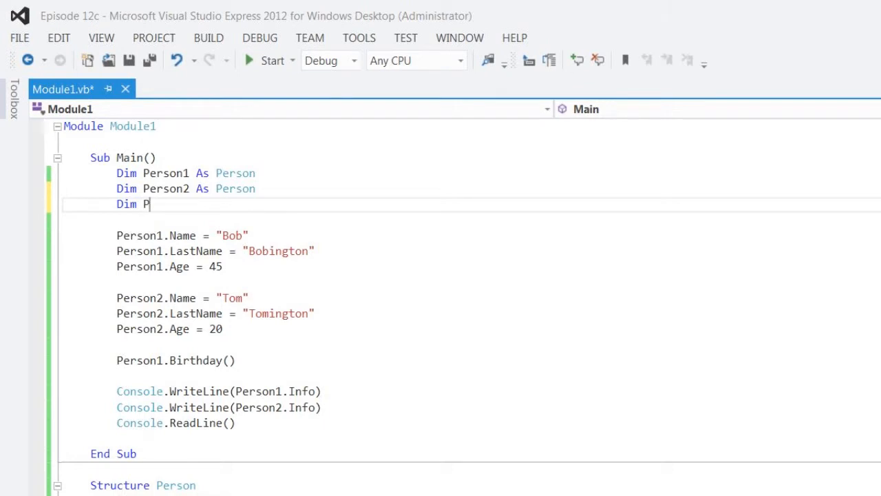
{"action": "type", "text": "erson3 a"}
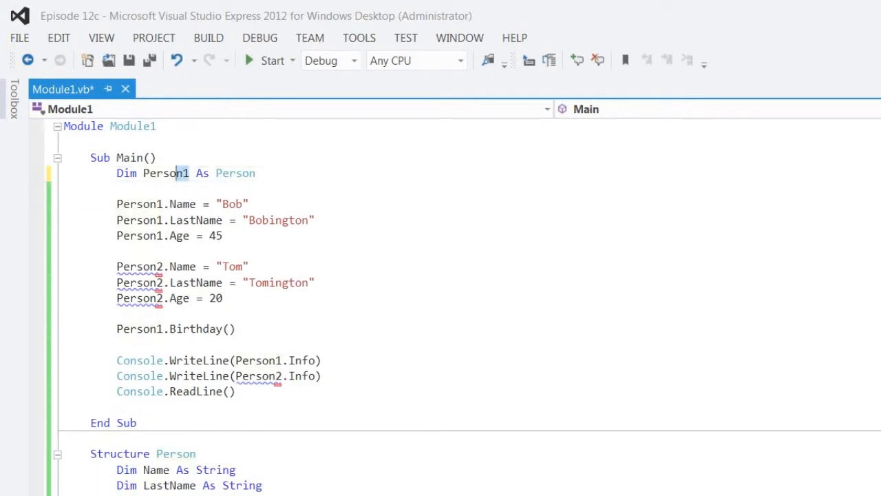
{"action": "type", "text": "People("}
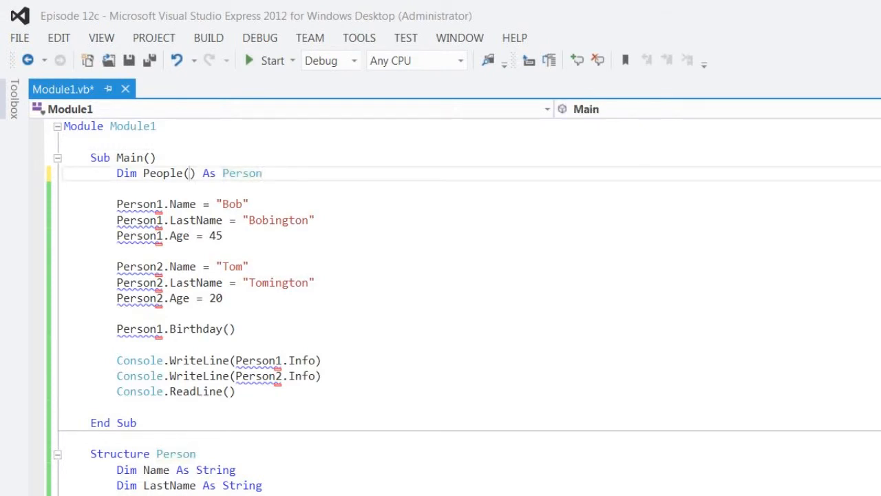
{"action": "type", "text": "0 To 2"}
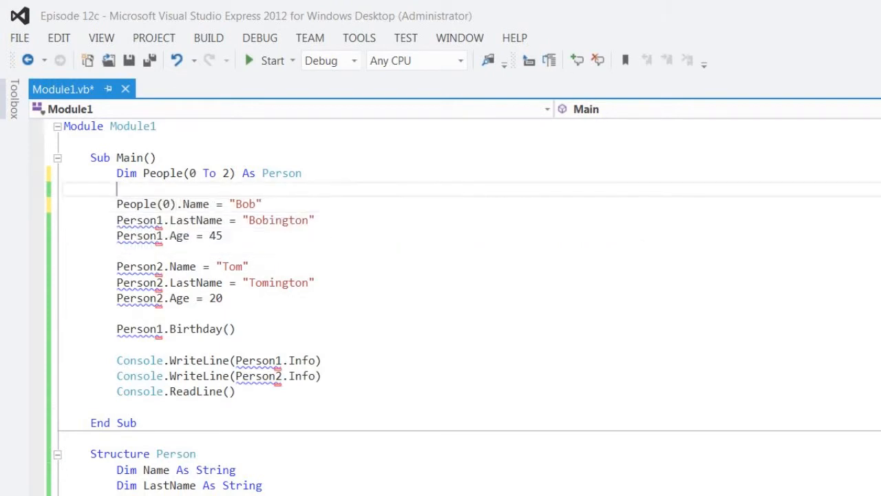
{"action": "double_click", "coordinate": [144, 204]}
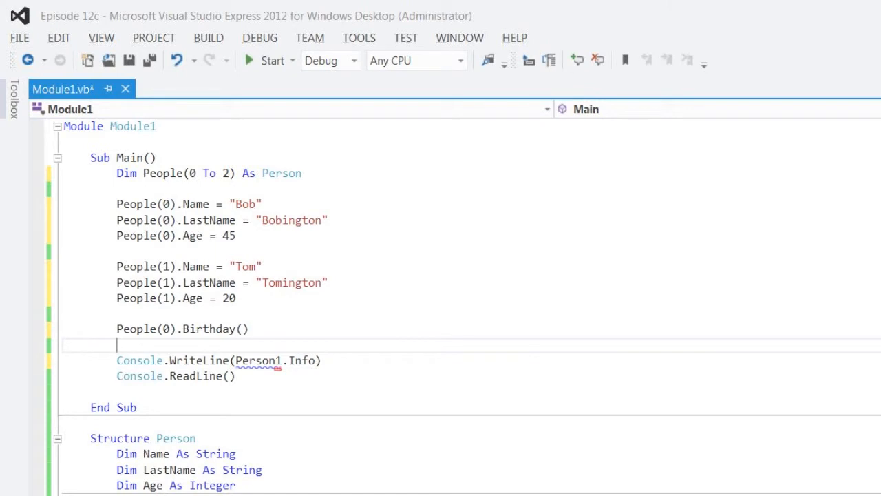
Print item.Info in a For Each item In People loop, bound 0 To 1, and run.
{"action": "type", "text": "For ea"}
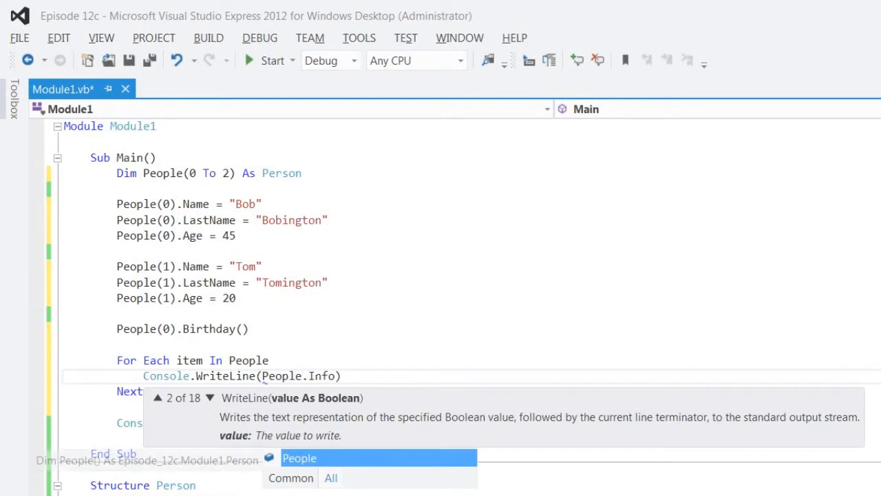
{"action": "type", "text": "("}
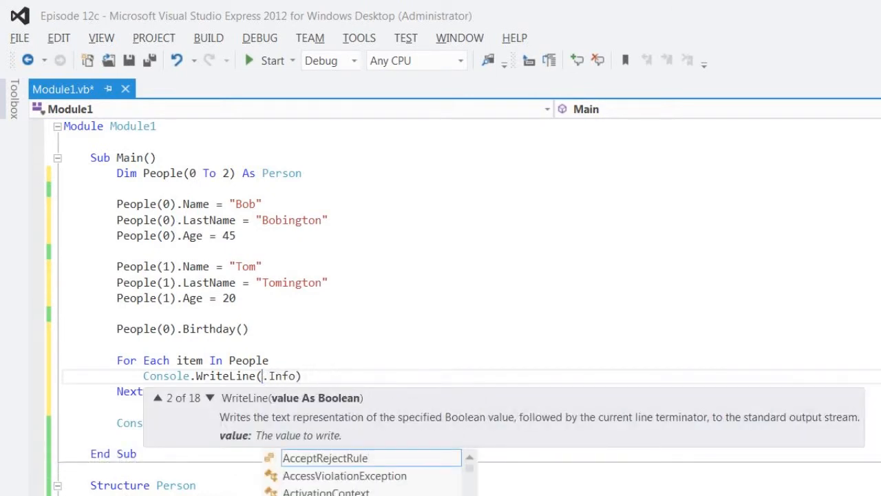
{"action": "type", "text": "item"}
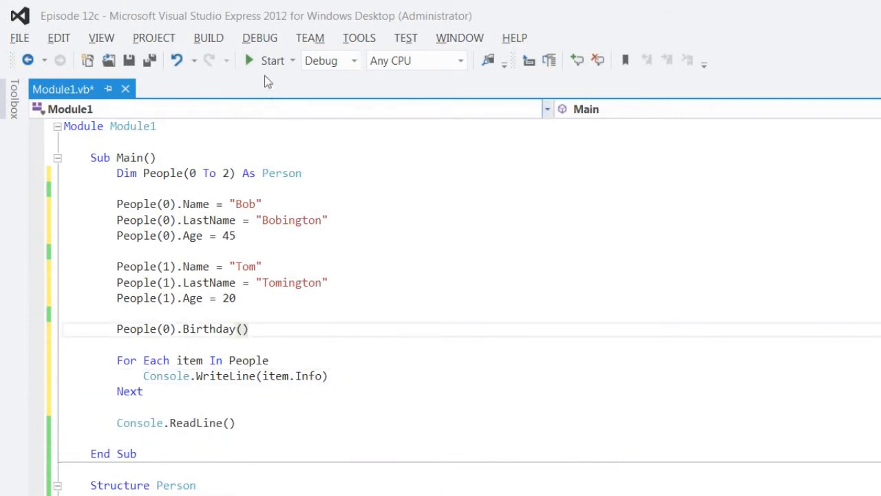
{"action": "left_click", "coordinate": [271, 61]}
{"action": "type", "text": "1"}
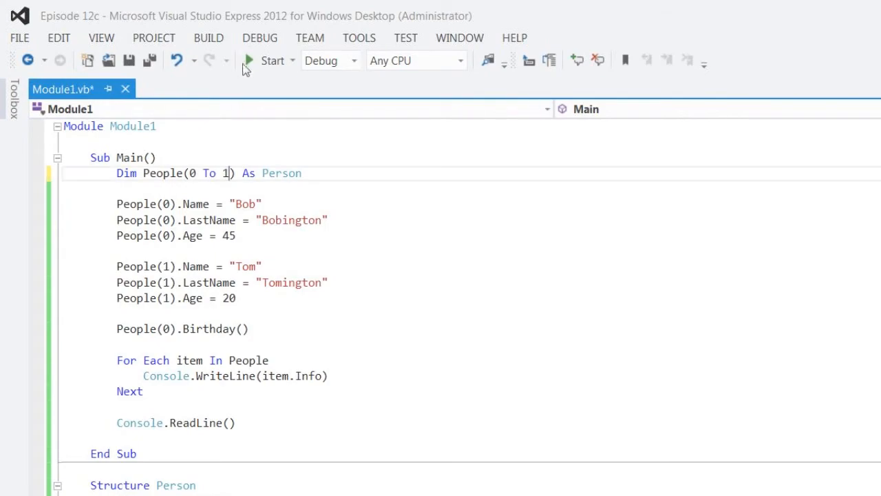
{"action": "left_click", "coordinate": [271, 61]}
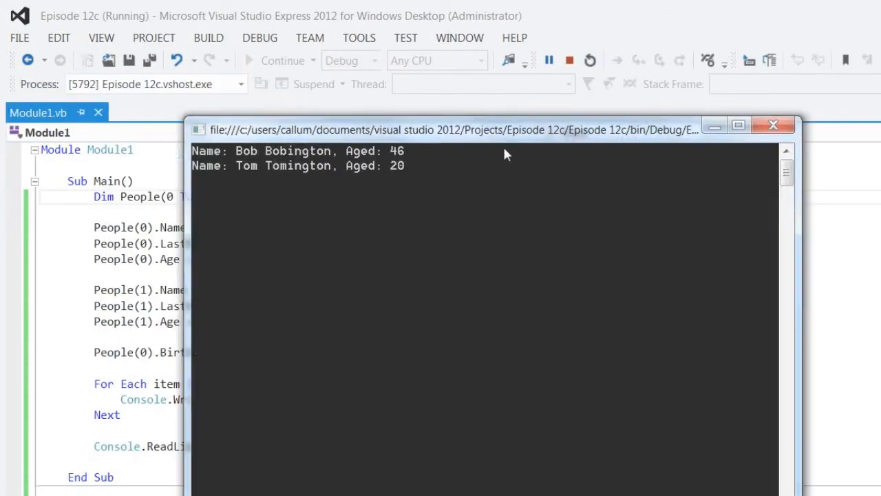